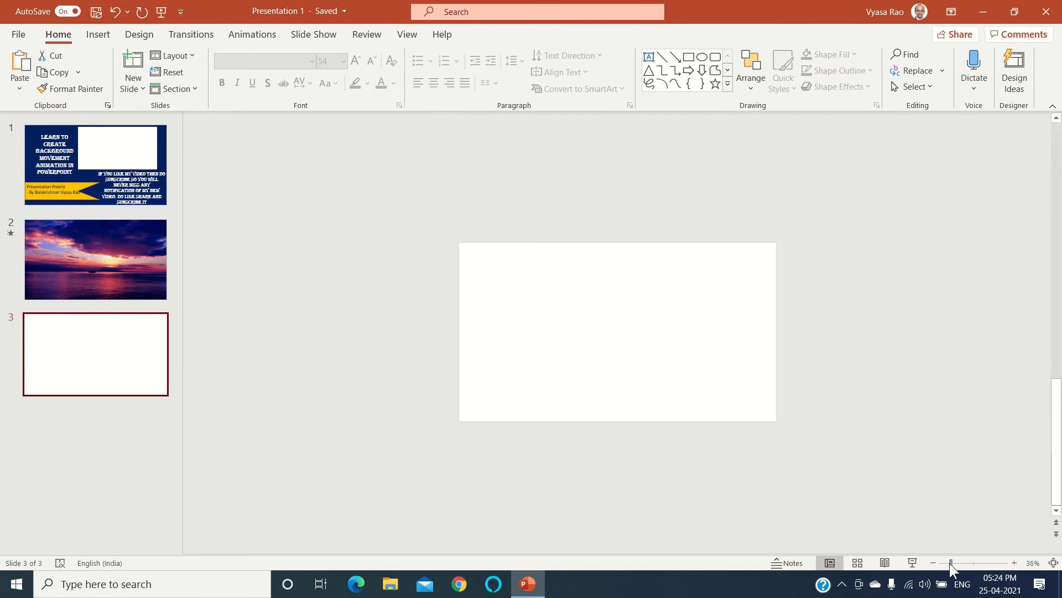
mouse_move(108, 56)
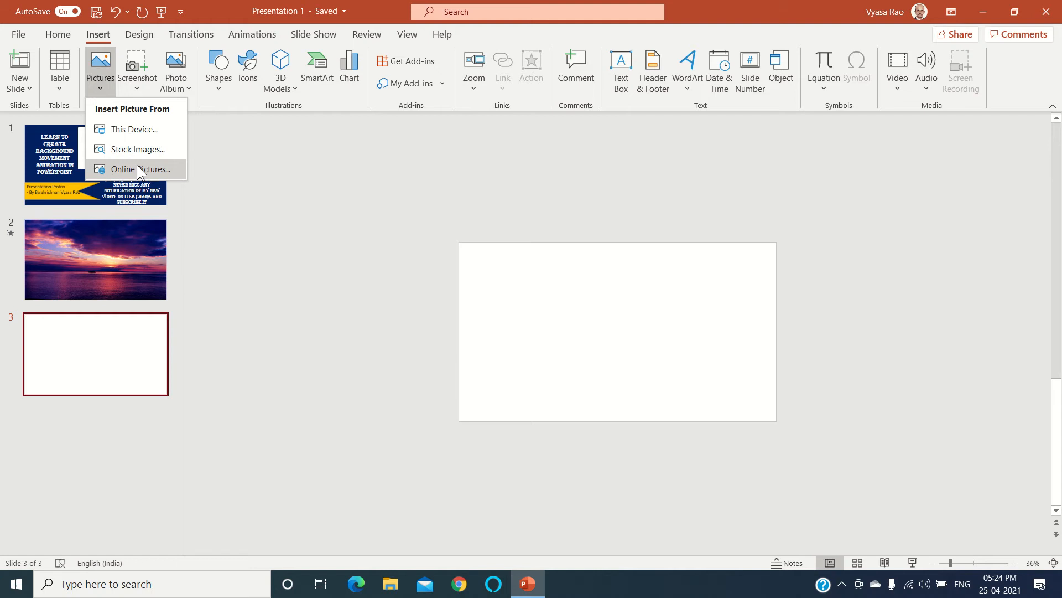
Step: Insert the purple sunset-over-the-sea photo from an online 'Background' search onto slide 3
click(140, 169)
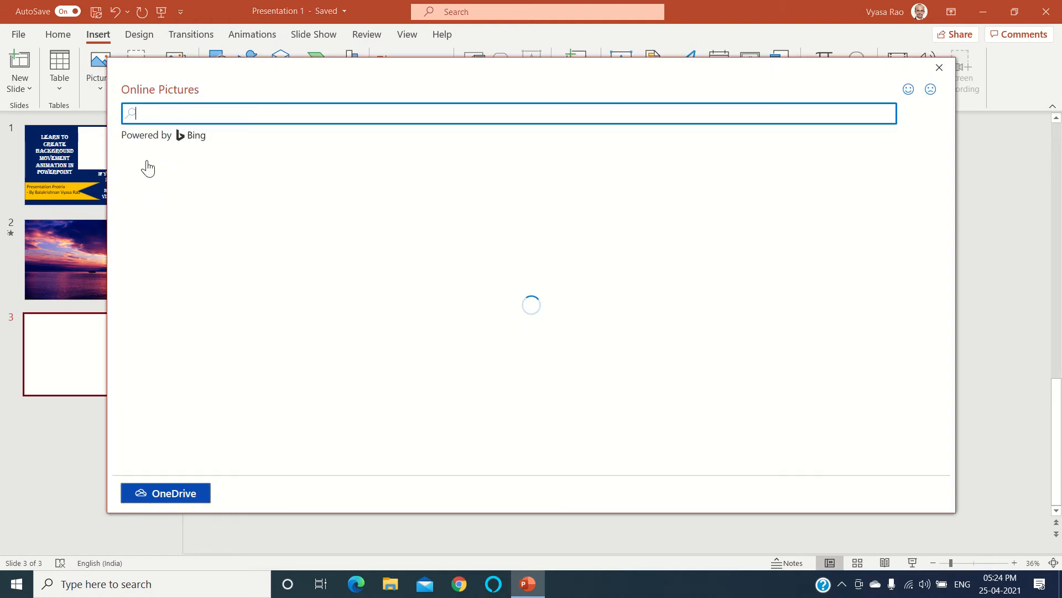
text(Background)
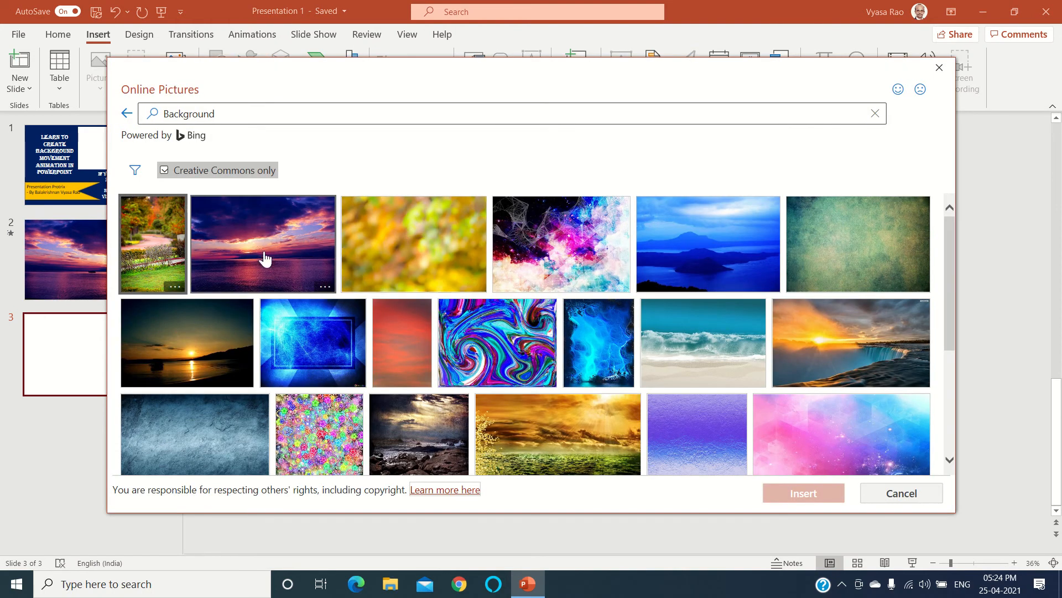
mouse_move(549, 244)
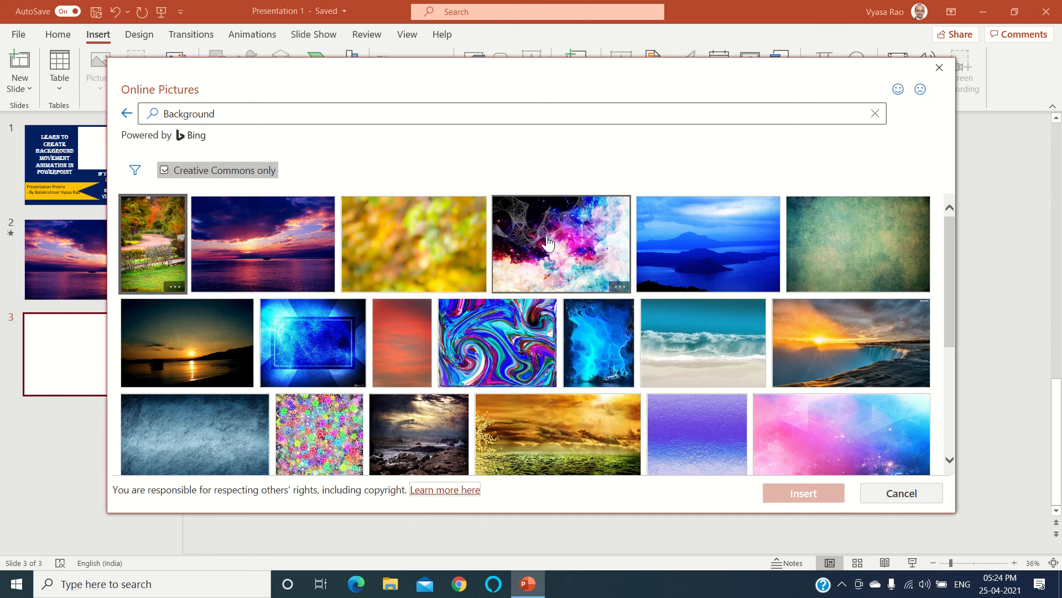
click(263, 243)
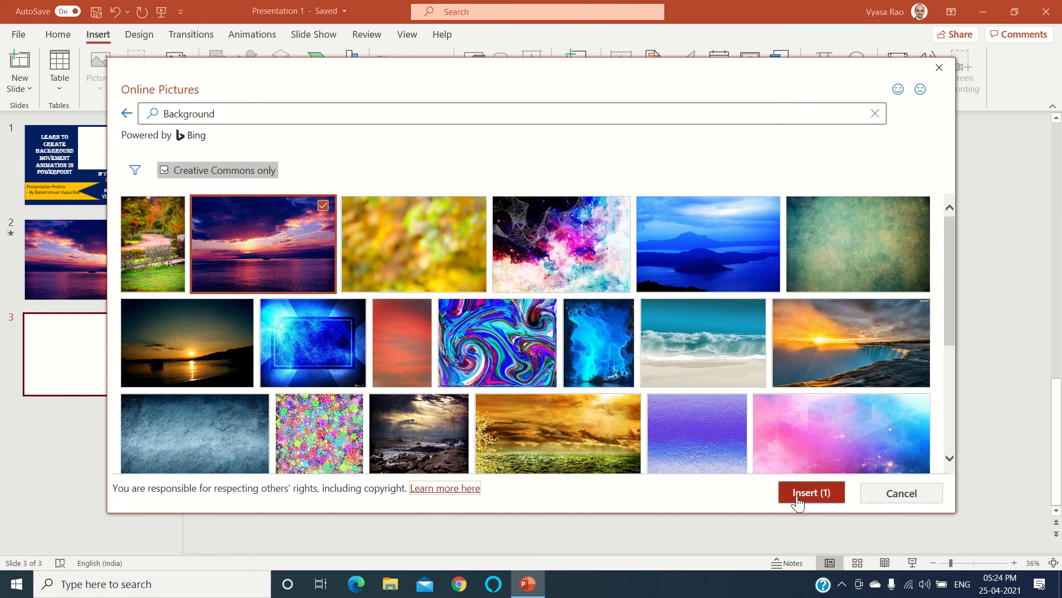
click(811, 492)
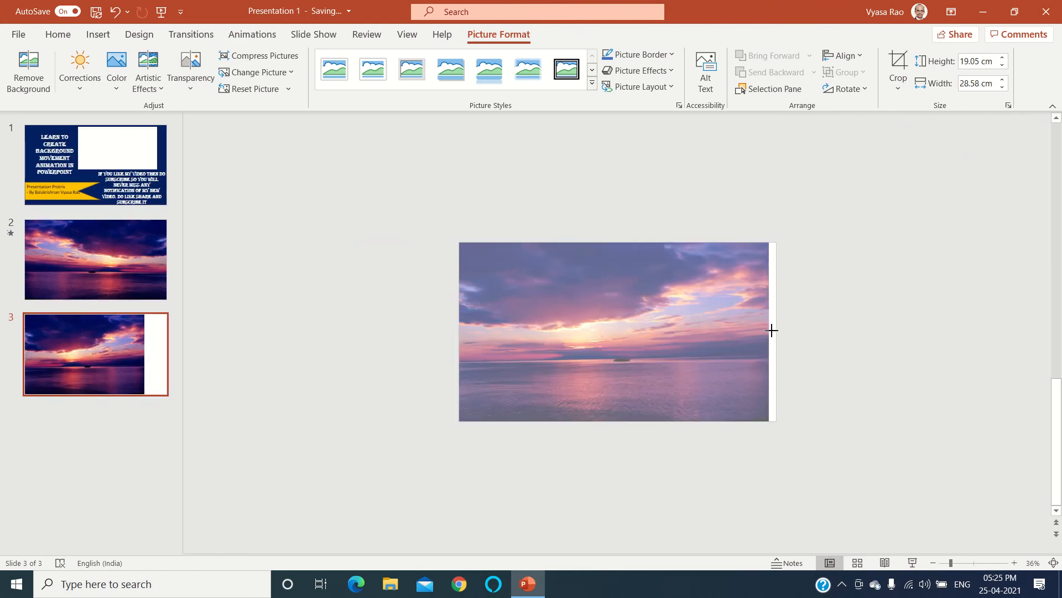
Step: Stretch the sunset photo across the slide and flip the left copy horizontally
drag(771, 331, 884, 331)
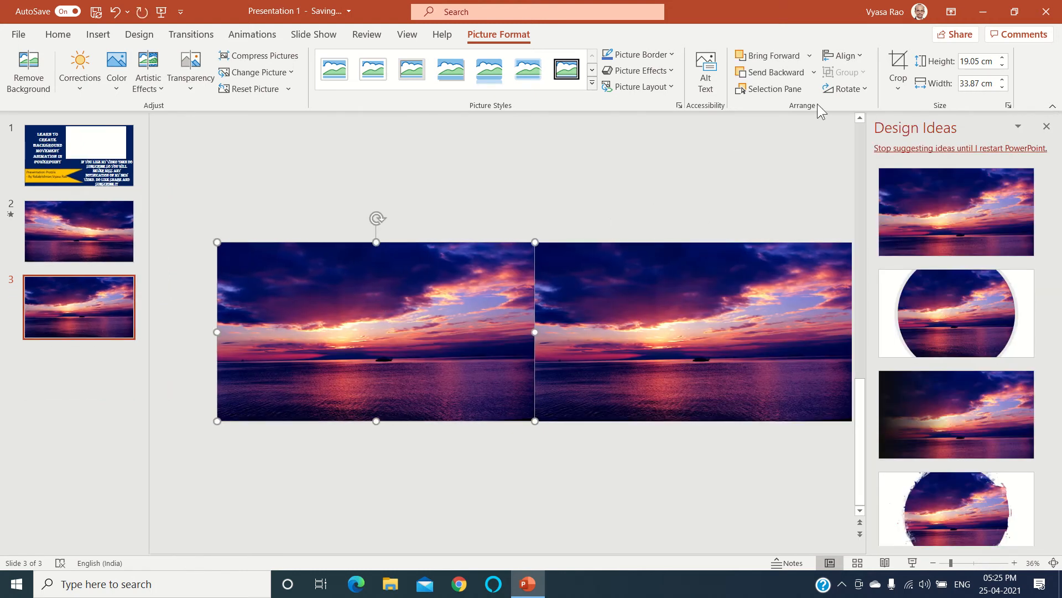
click(845, 88)
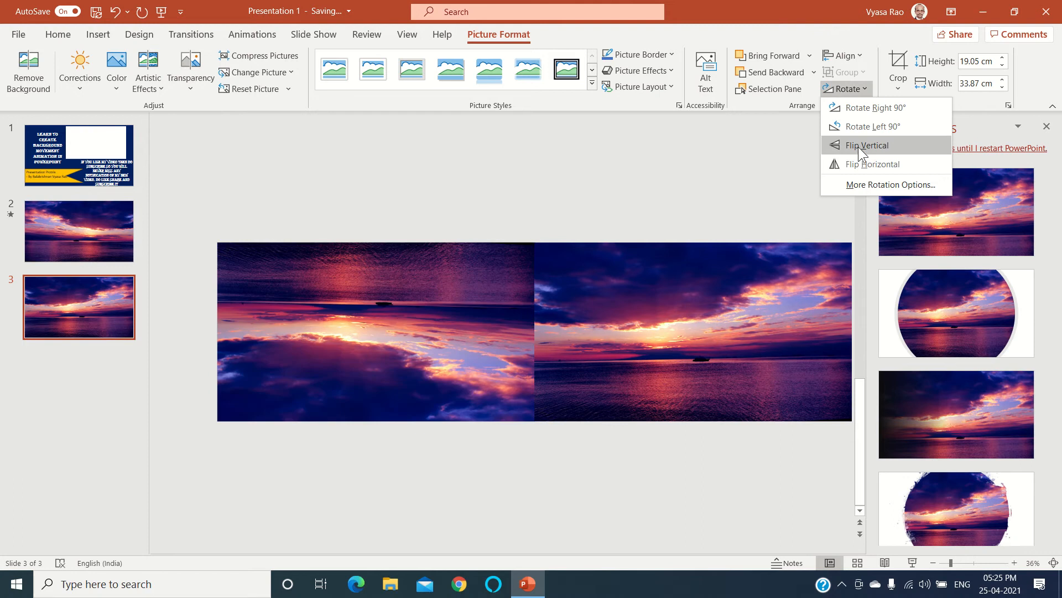
click(867, 145)
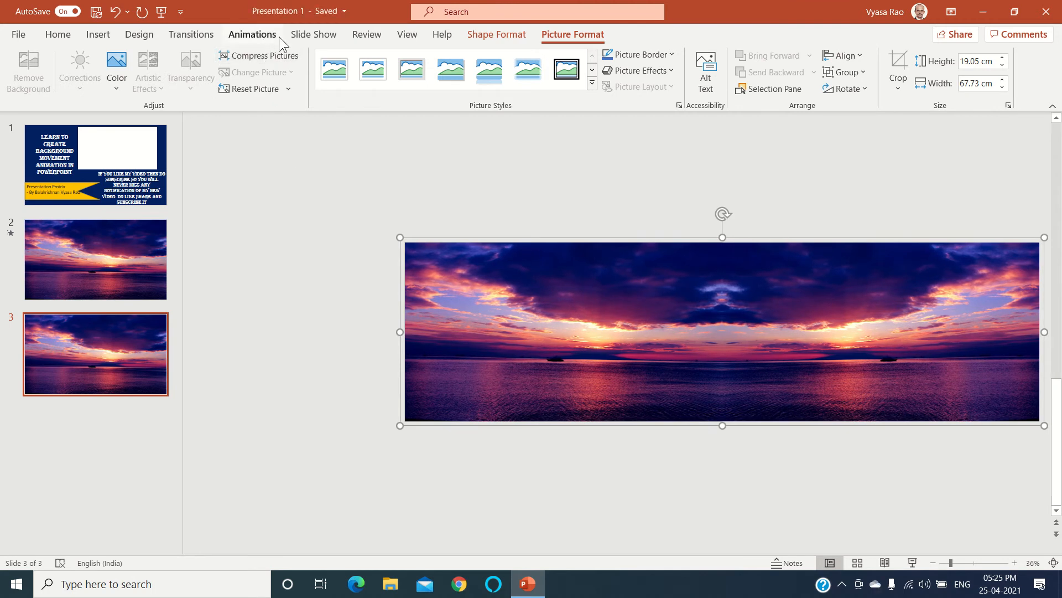
Step: Apply a Lines motion path to the sunset panorama and add a blank fourth slide
click(252, 35)
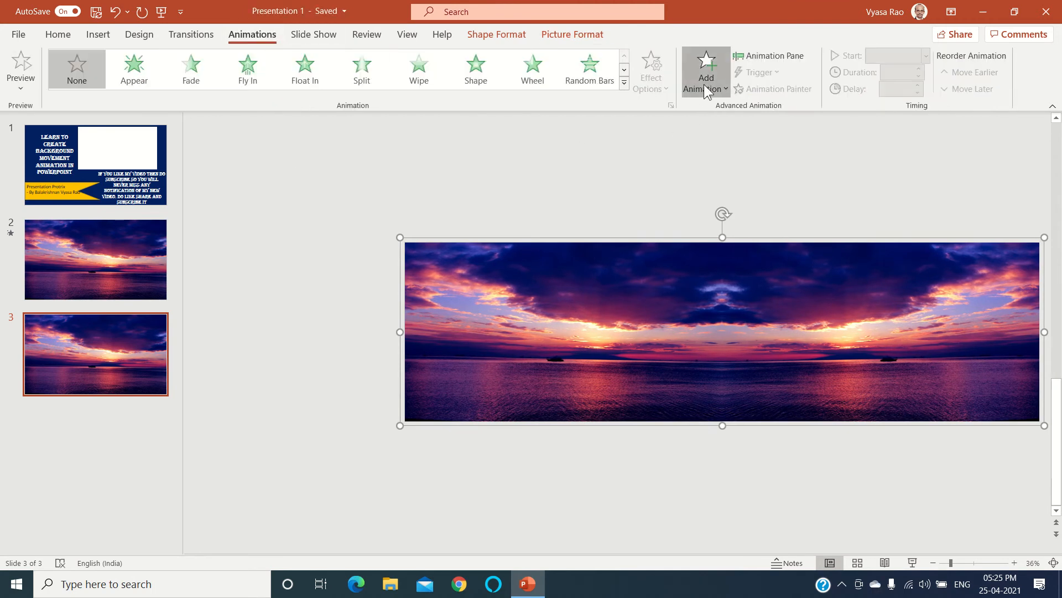
click(706, 71)
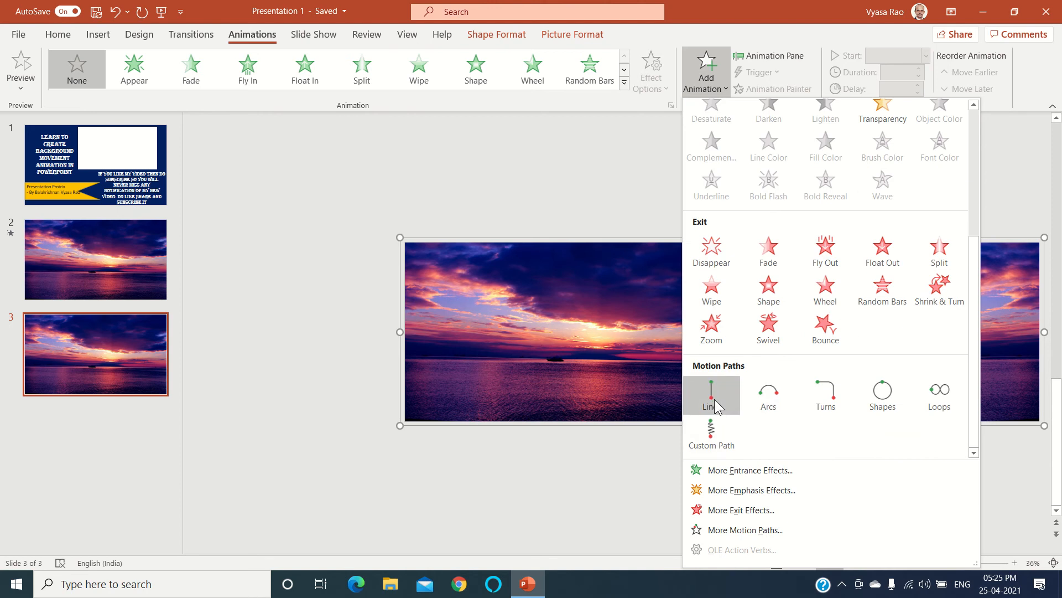
click(712, 395)
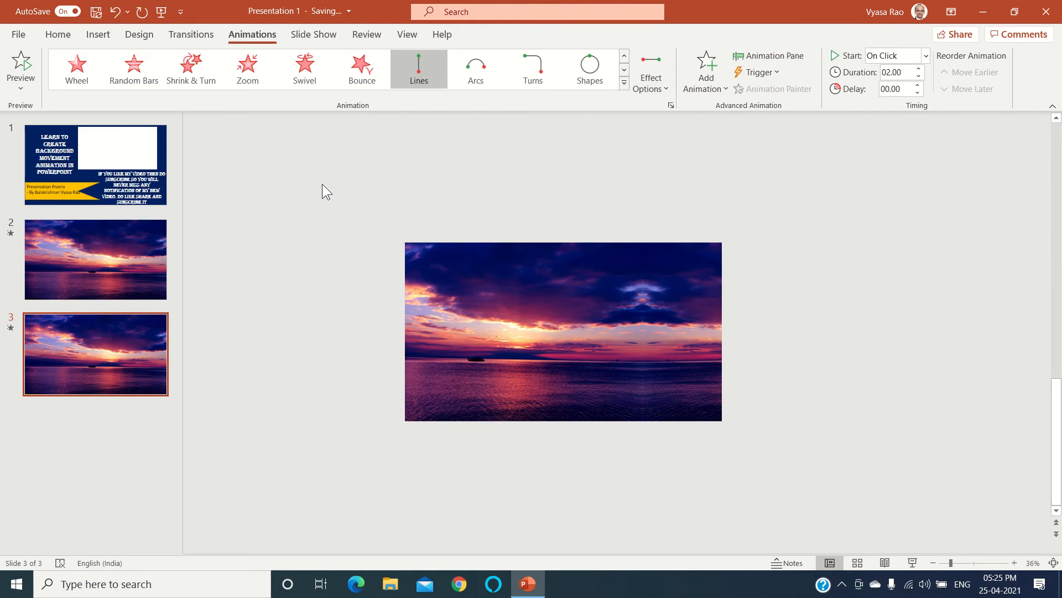
click(419, 68)
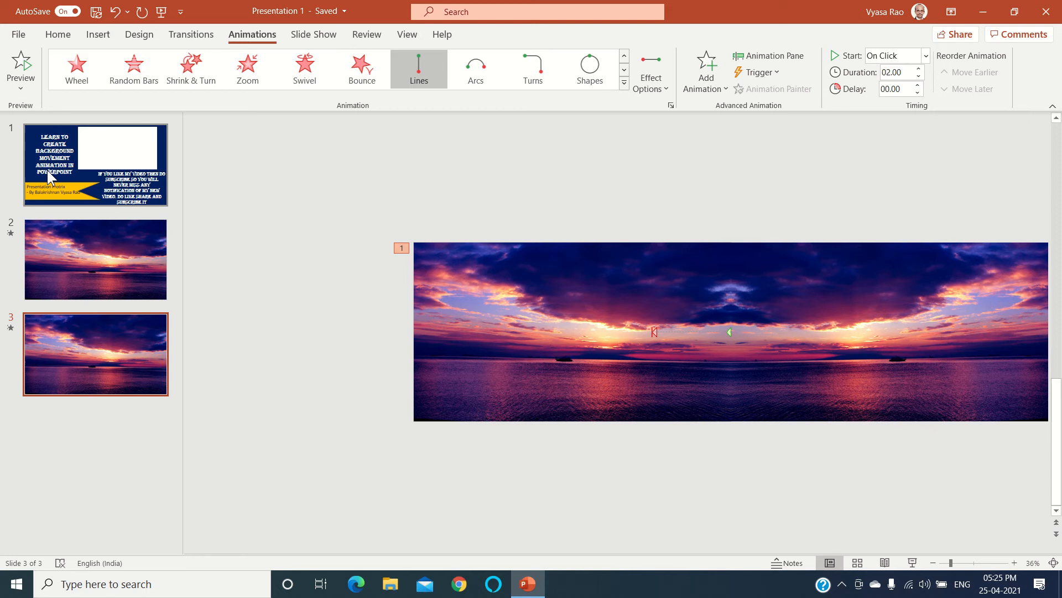
click(58, 34)
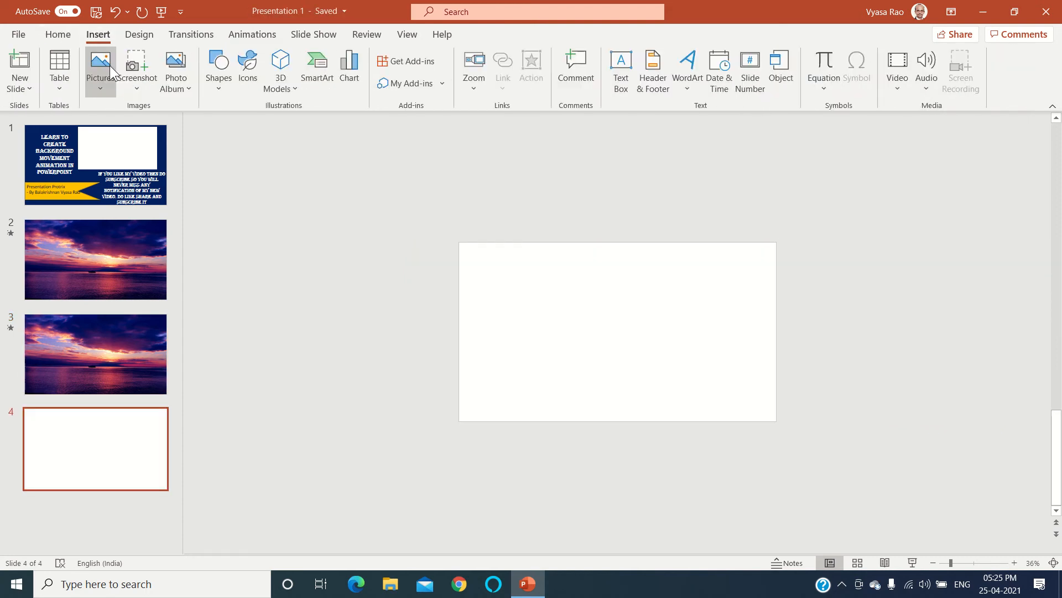
Step: Insert the blue mountain-lake photo from an online 'Background' search onto slide 4
click(100, 69)
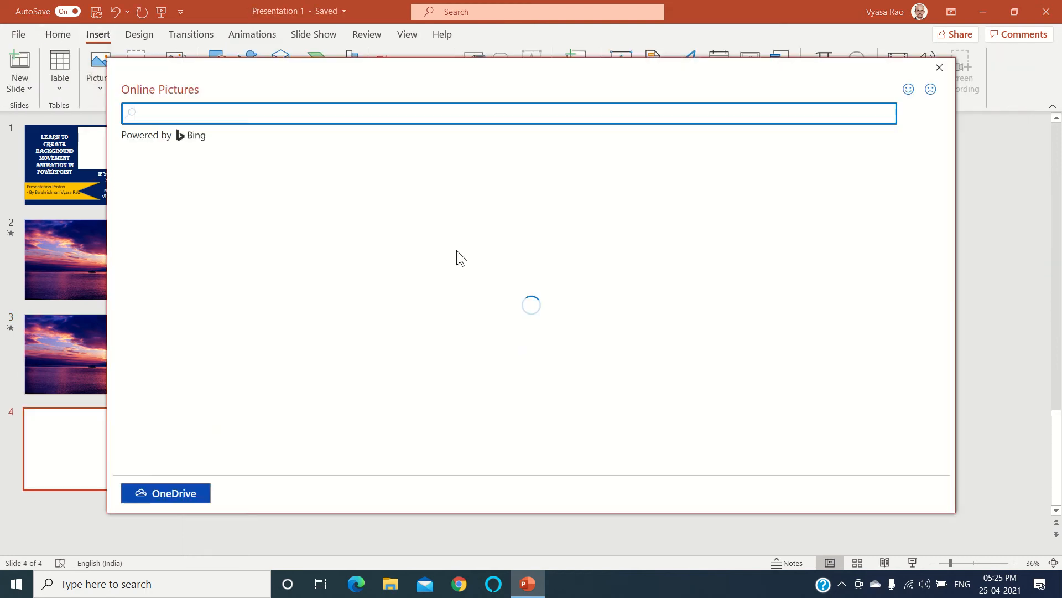
text(Background)
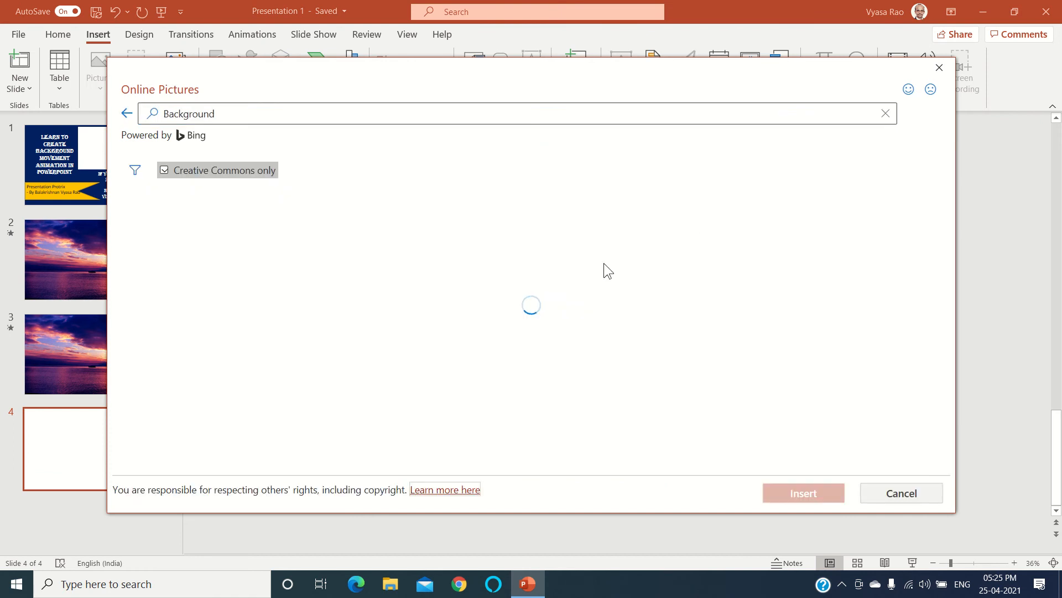
click(562, 243)
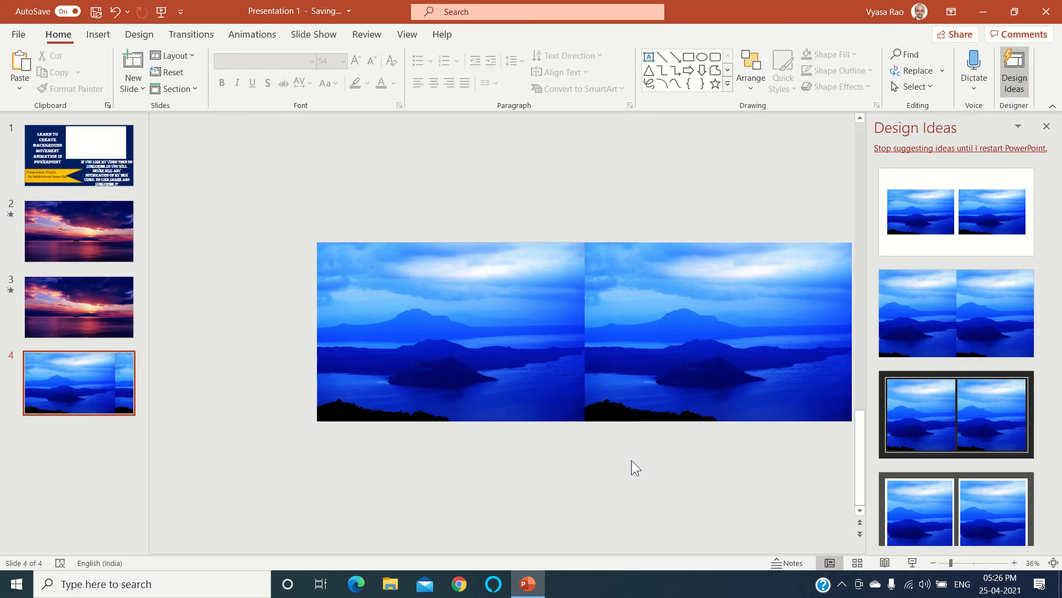
Step: Dismiss Design Ideas and flip the left lake photo copy horizontally
click(1047, 126)
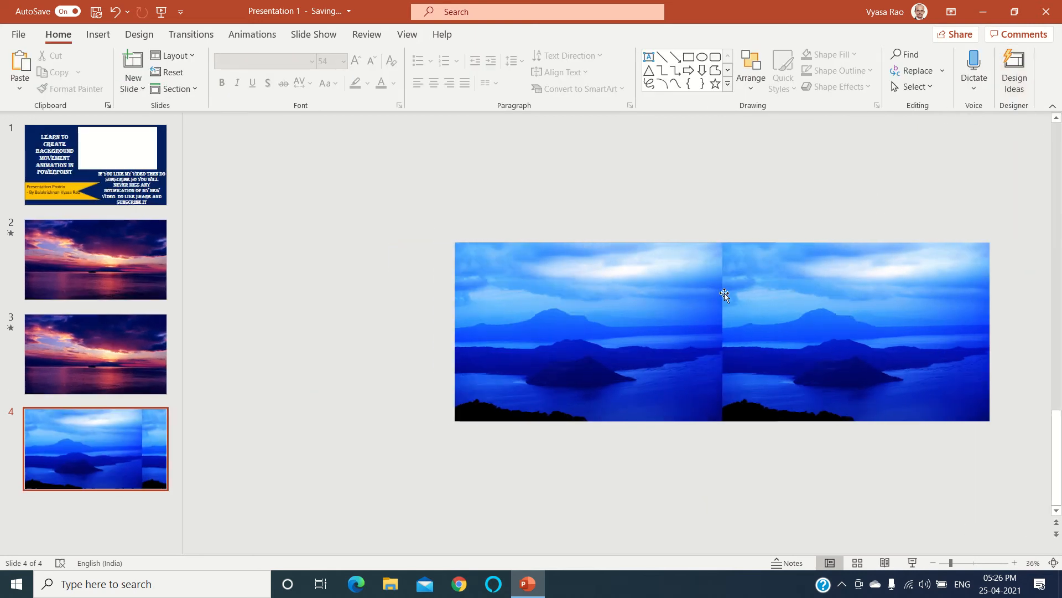
click(751, 66)
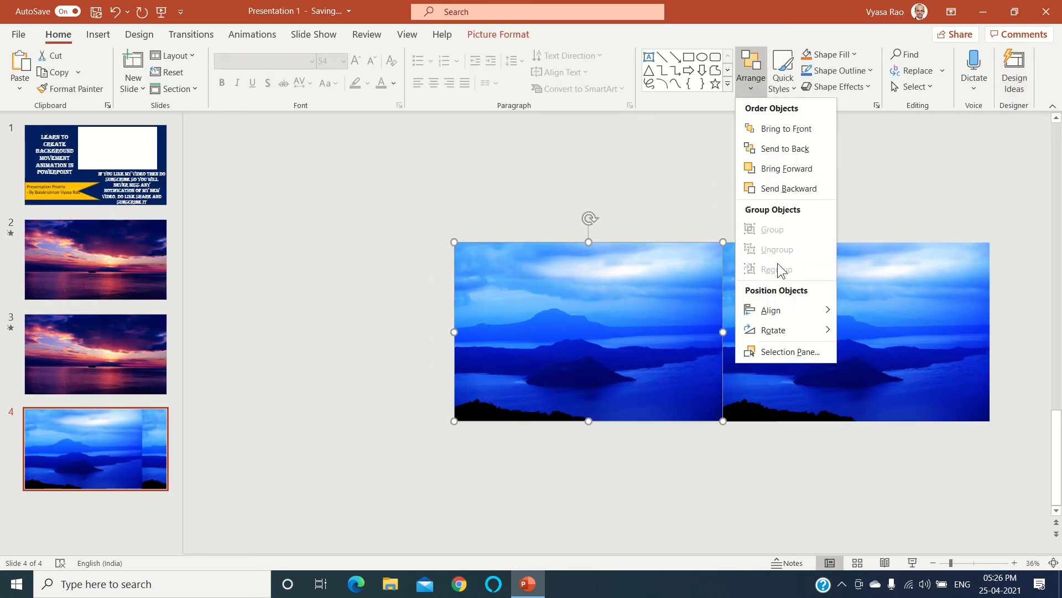
click(774, 330)
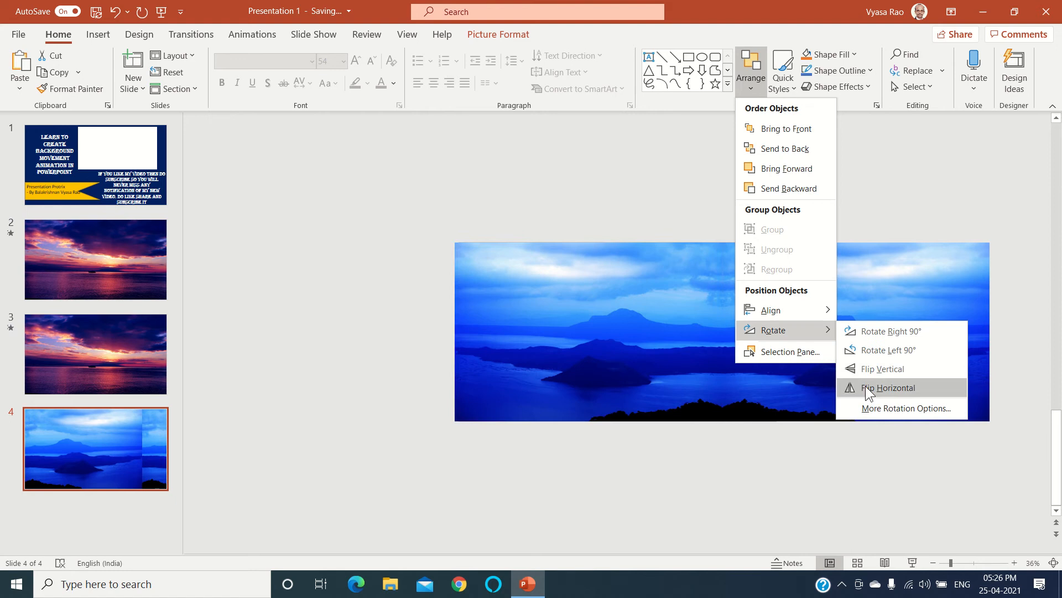
click(888, 387)
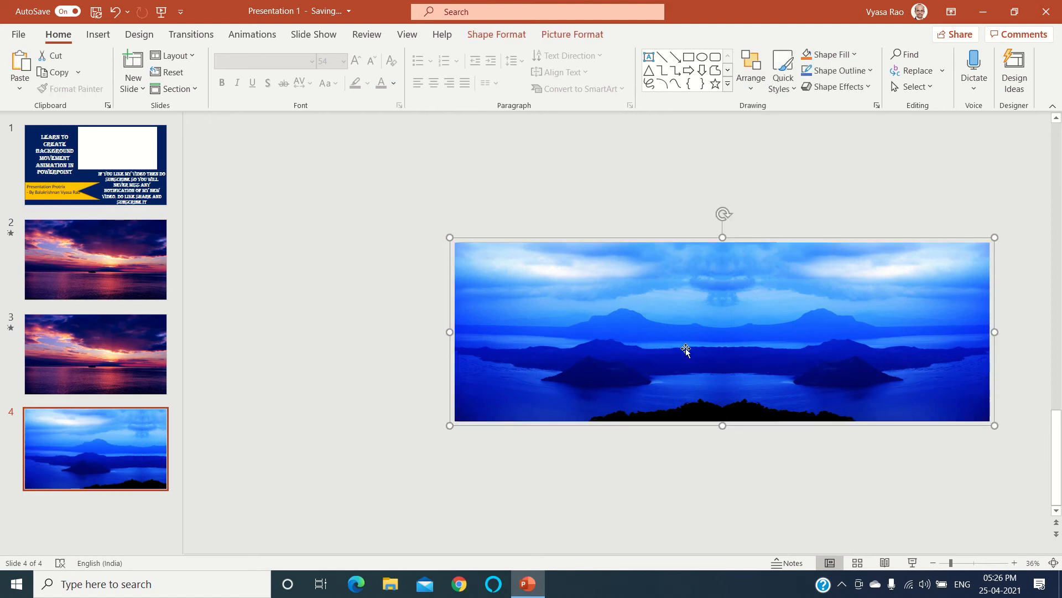
Step: Apply a Lines motion path to the lake panorama and add a blank fifth slide
click(252, 35)
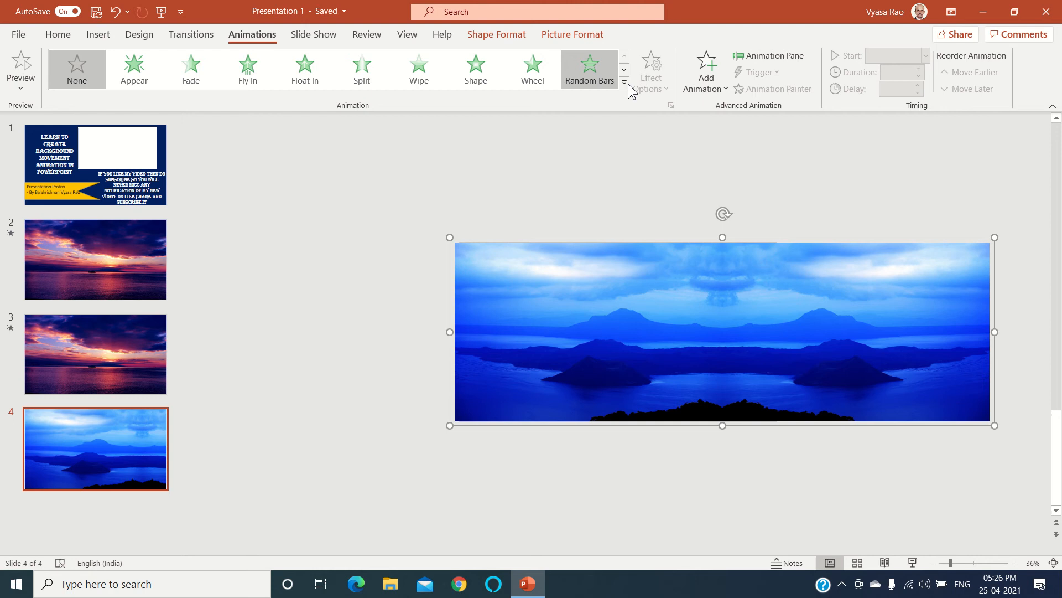
click(706, 69)
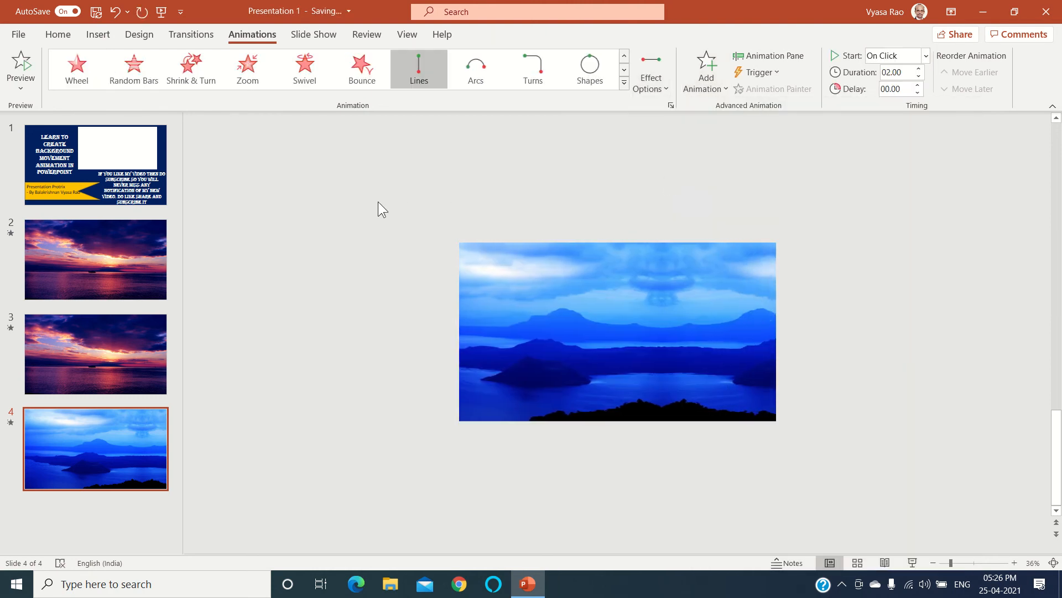
click(419, 68)
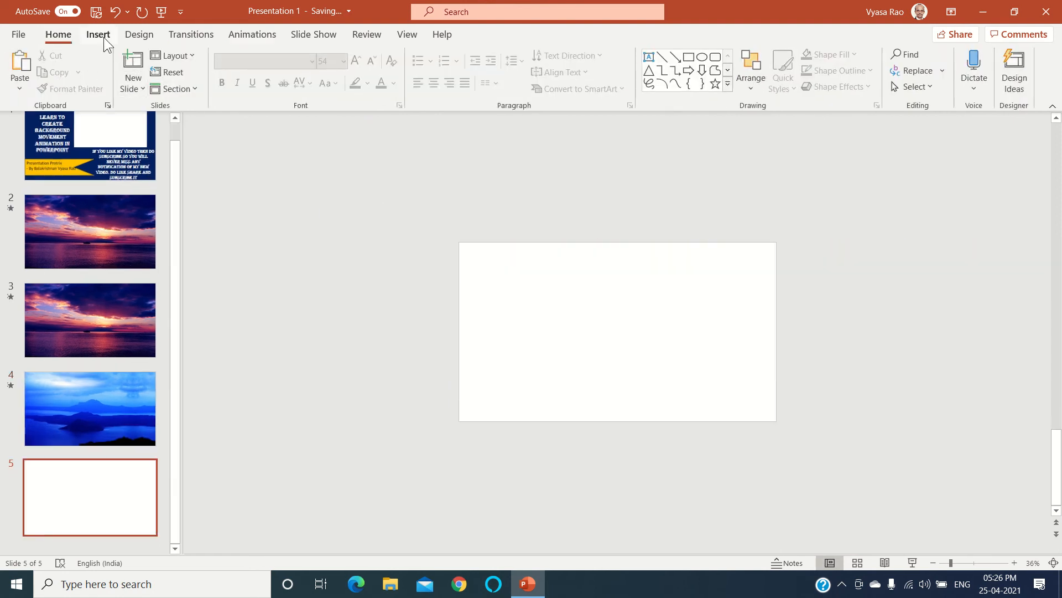
Step: Search Online Pictures for 'forest background' images for slide 5
click(98, 34)
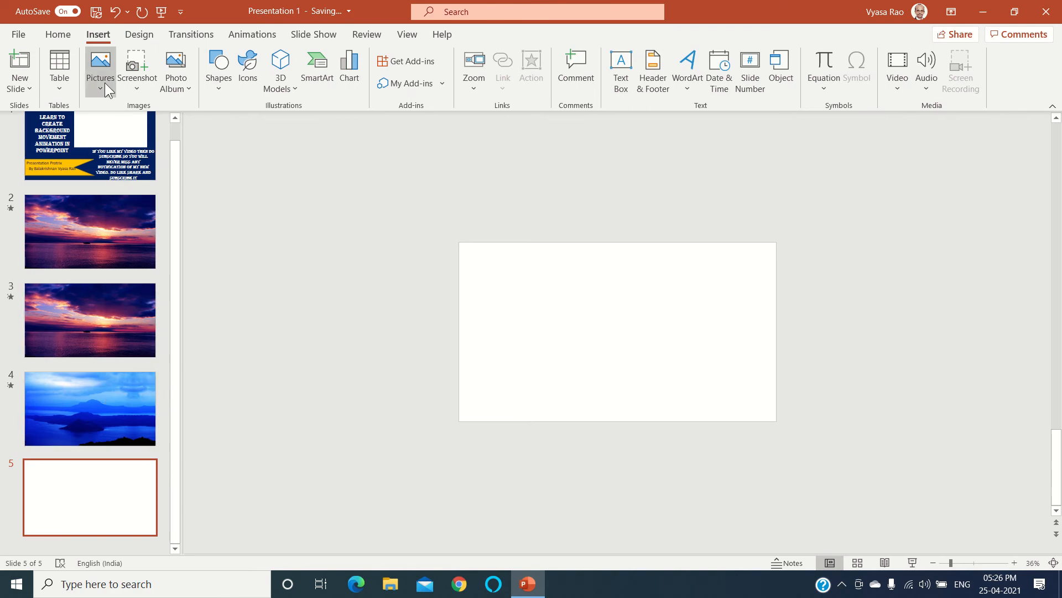
click(100, 65)
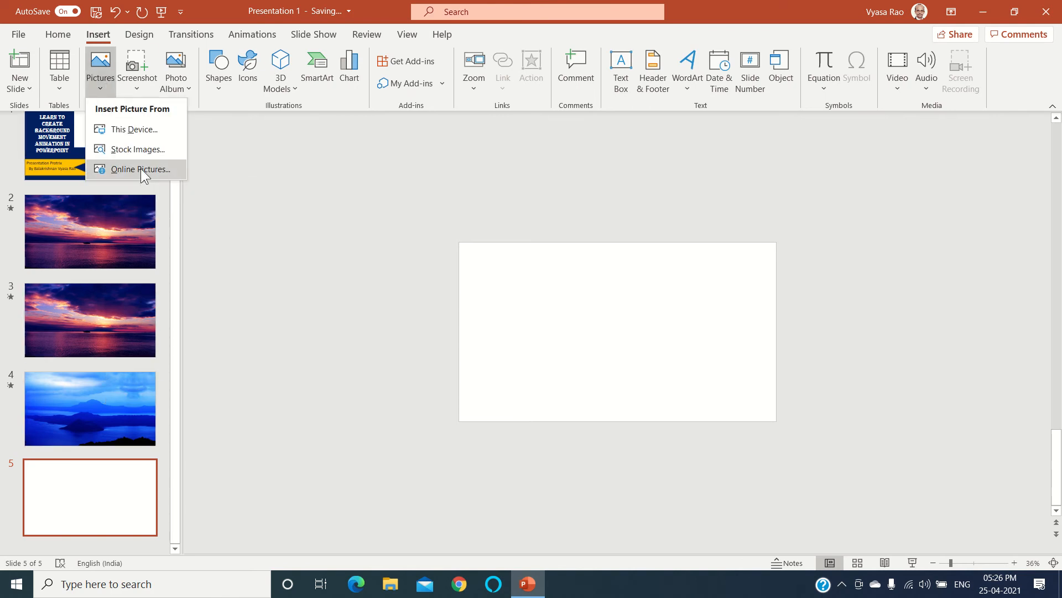
click(139, 169)
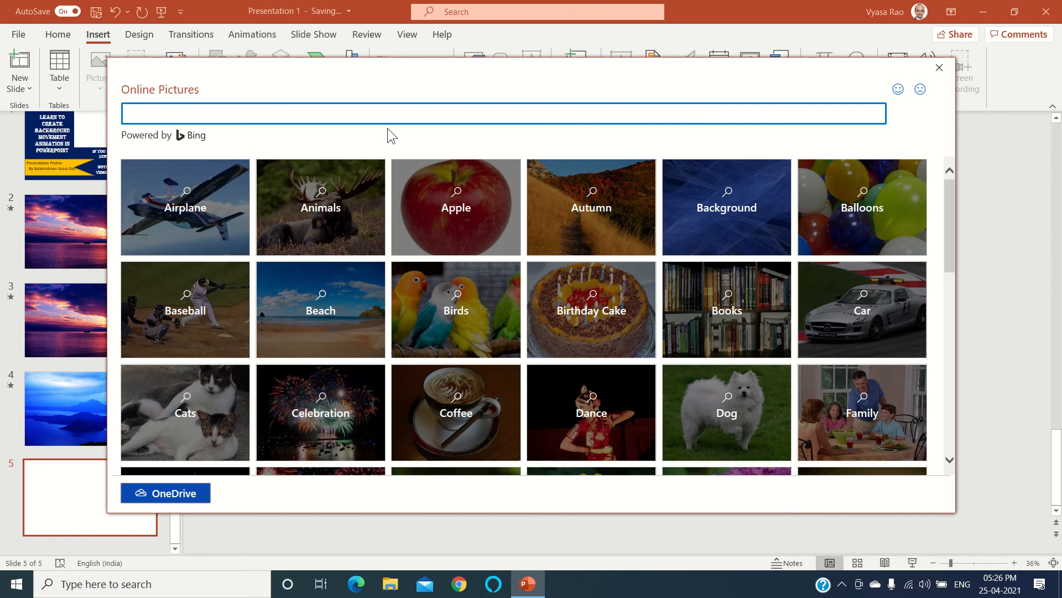
click(727, 206)
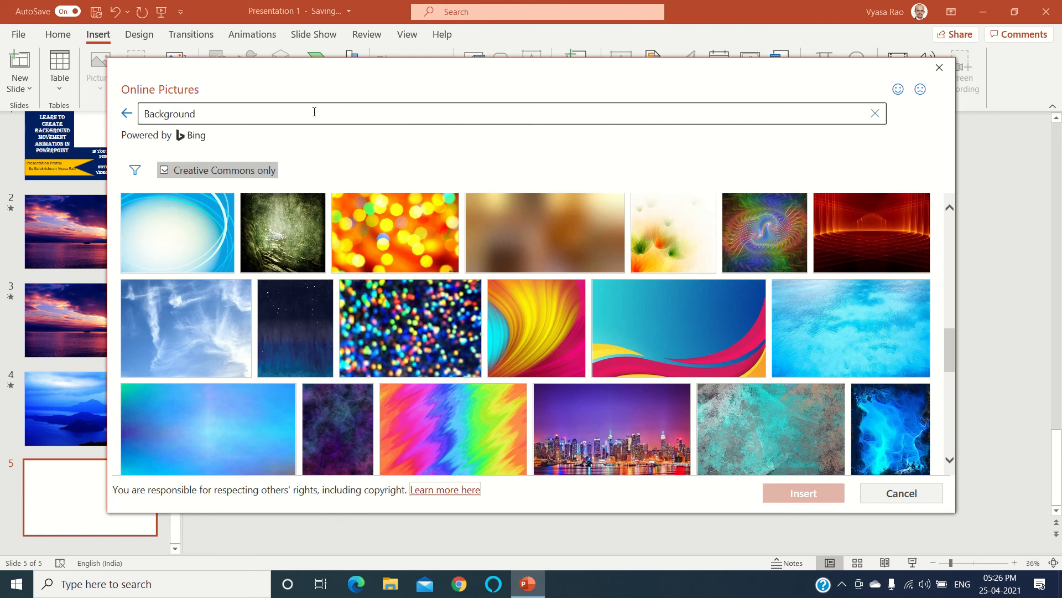
text(f)
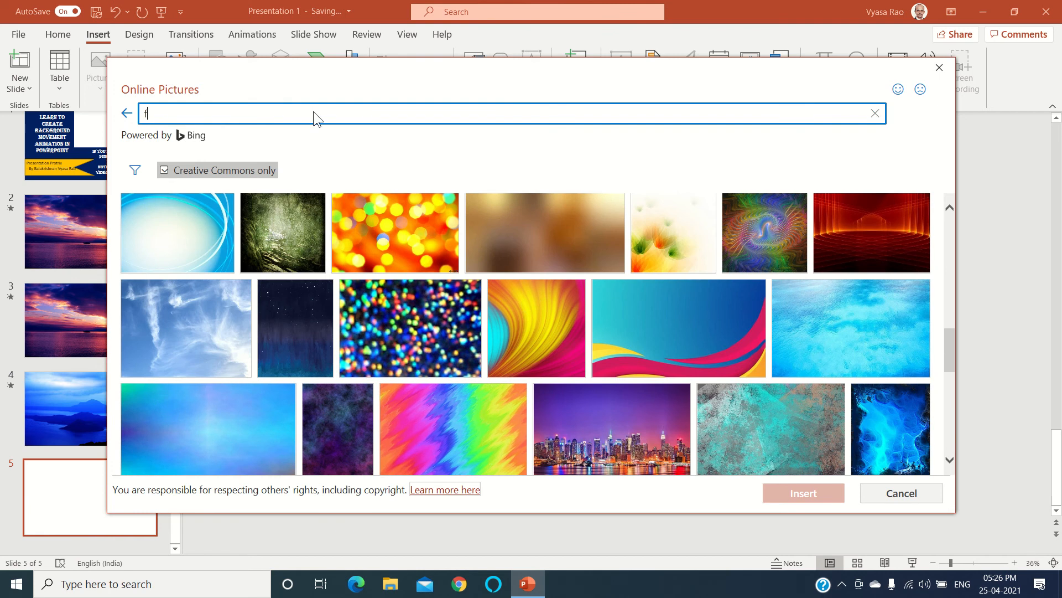
text(orest bac)
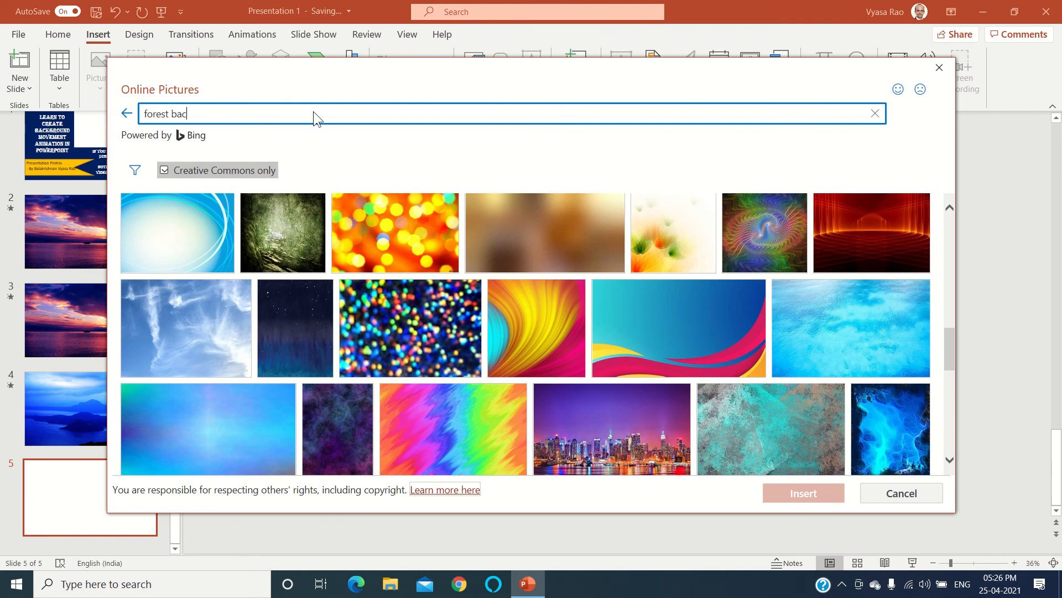
text(kground)
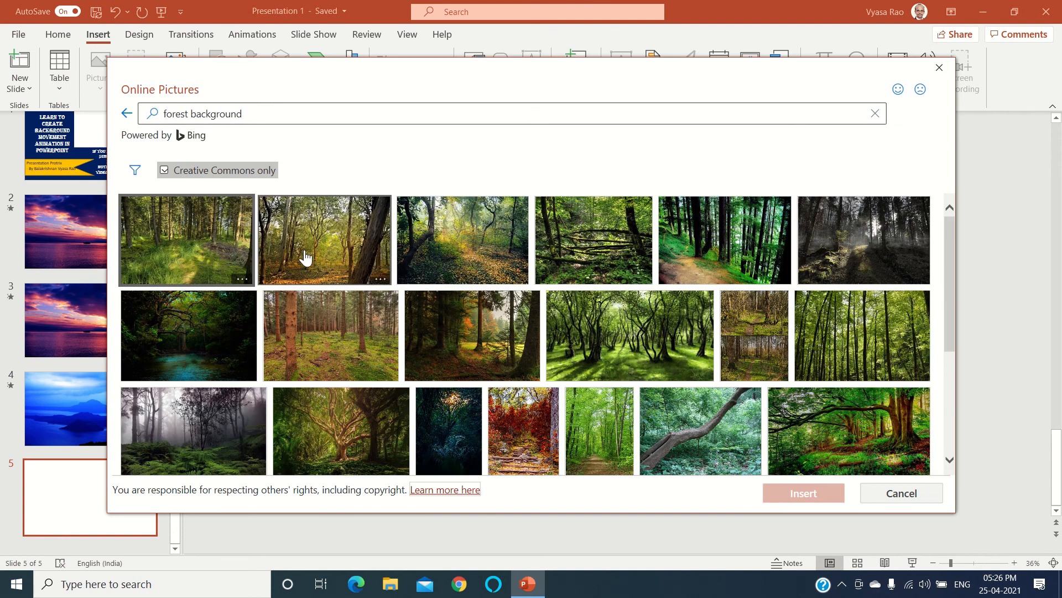
mouse_move(343, 347)
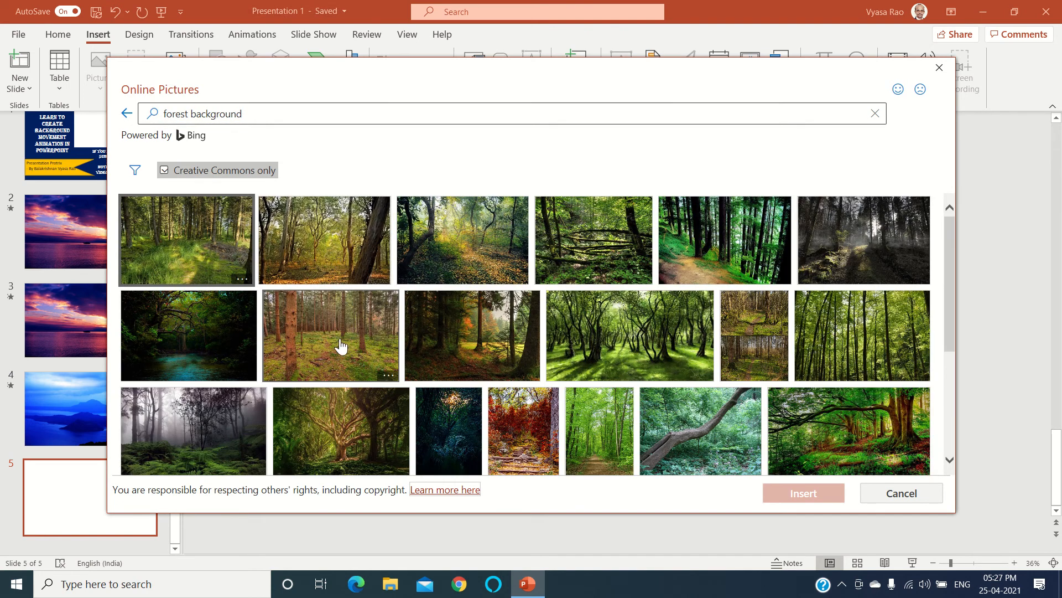
Step: Insert the sunlit forest image and enlarge it to cover slide 5
click(902, 492)
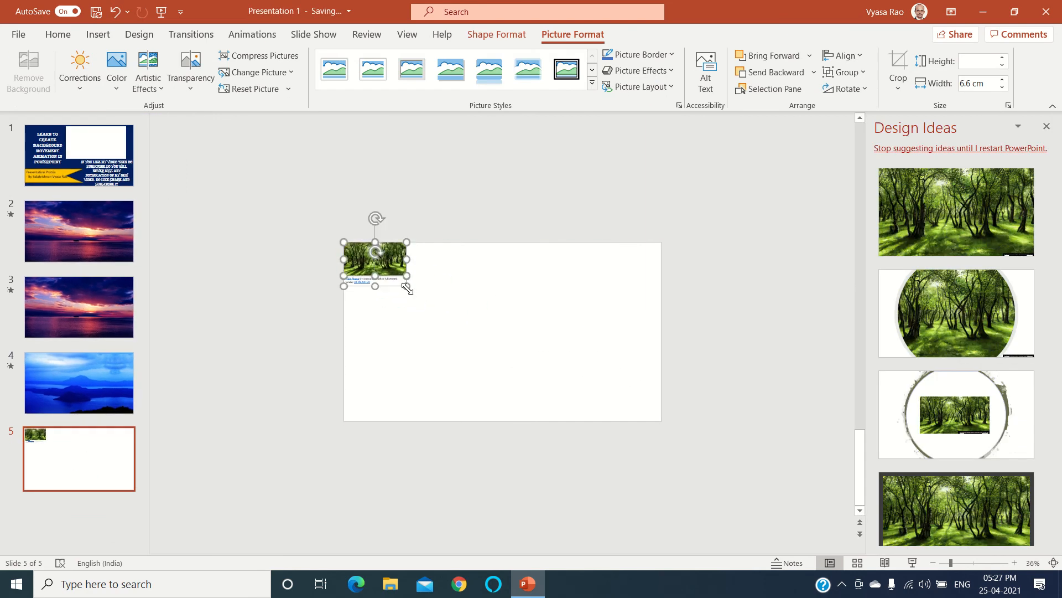
drag(407, 286, 661, 414)
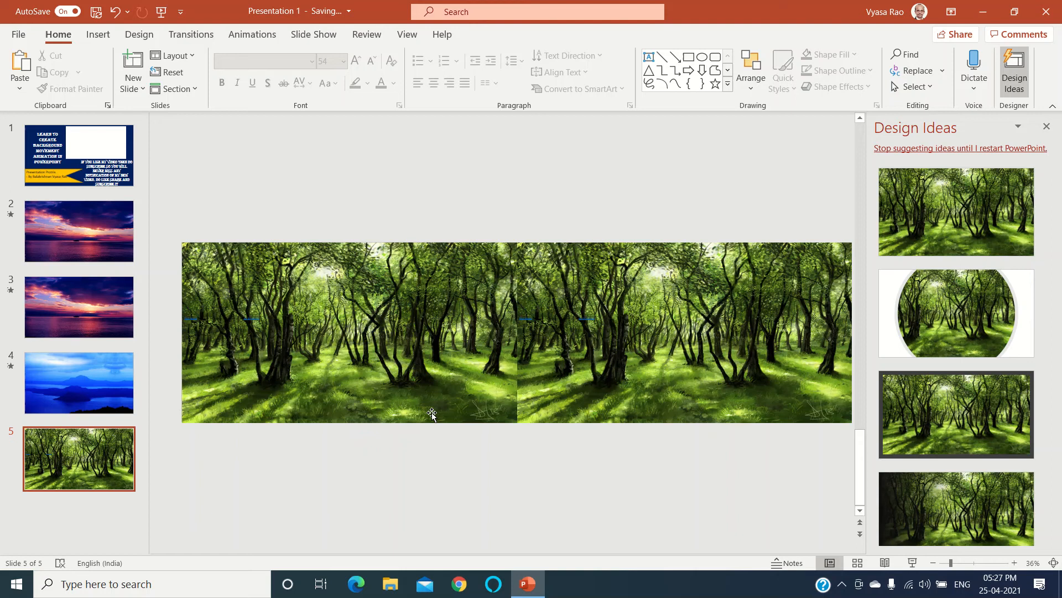
Step: Launch 3D Viewer from the Start menu's app list
click(17, 583)
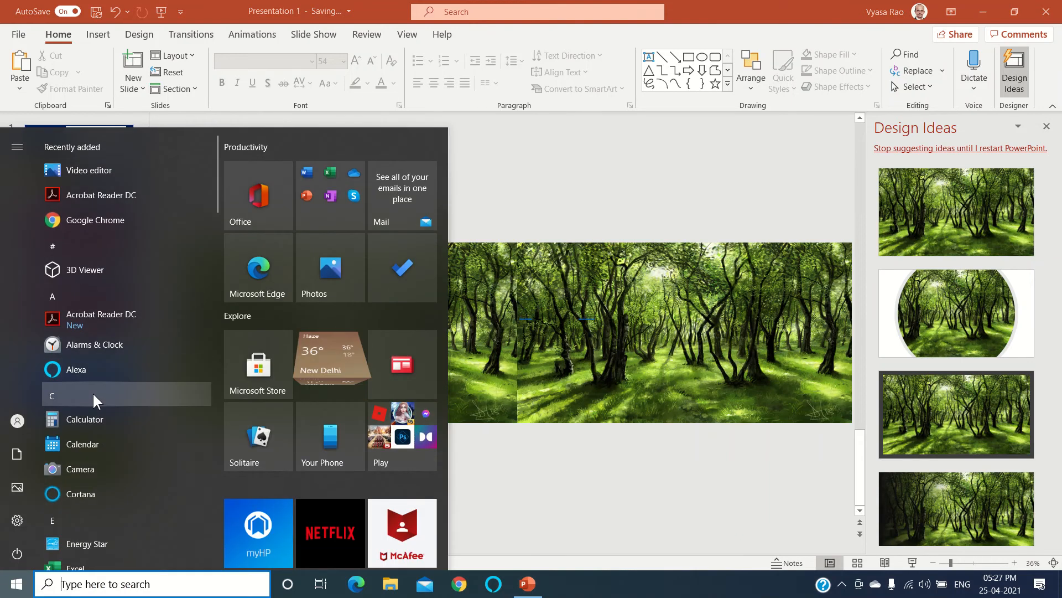
mouse_move(95, 197)
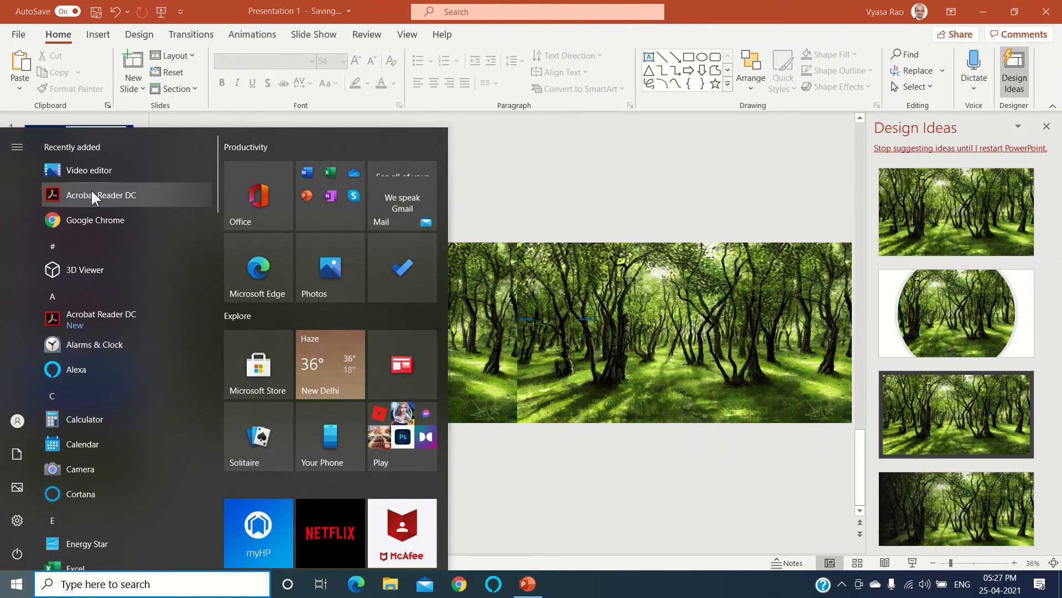
mouse_move(66, 274)
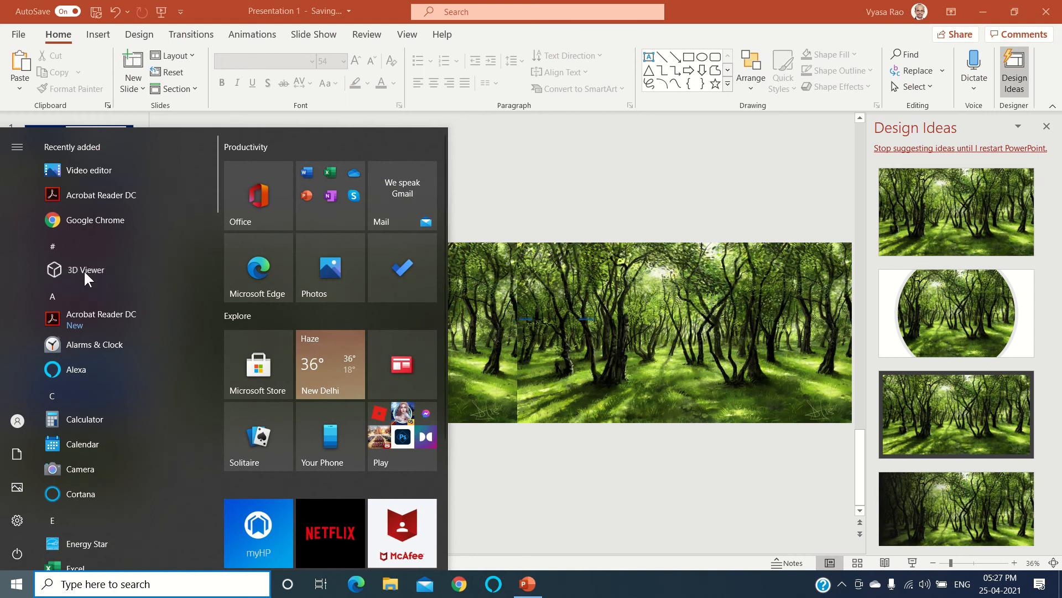
click(85, 270)
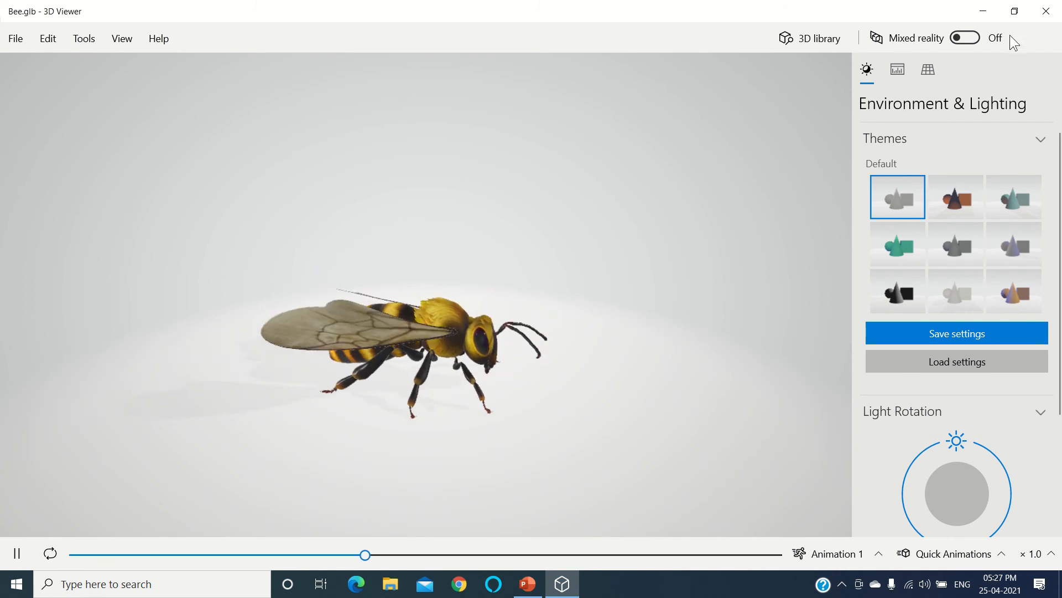
Step: Back in PowerPoint, flip one forest copy horizontally via Arrange to mirror the pair
click(527, 583)
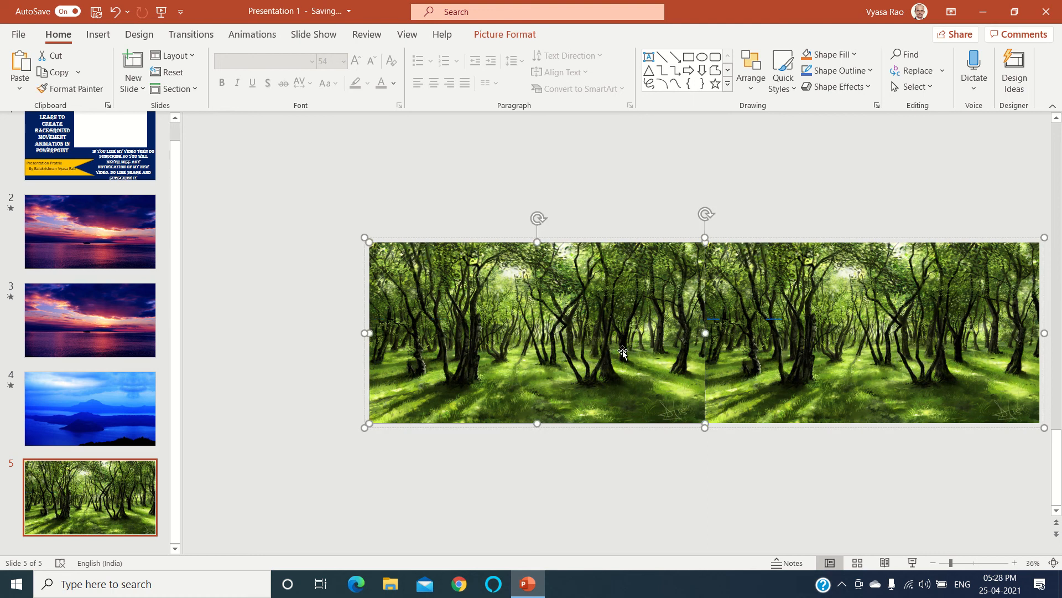
click(751, 69)
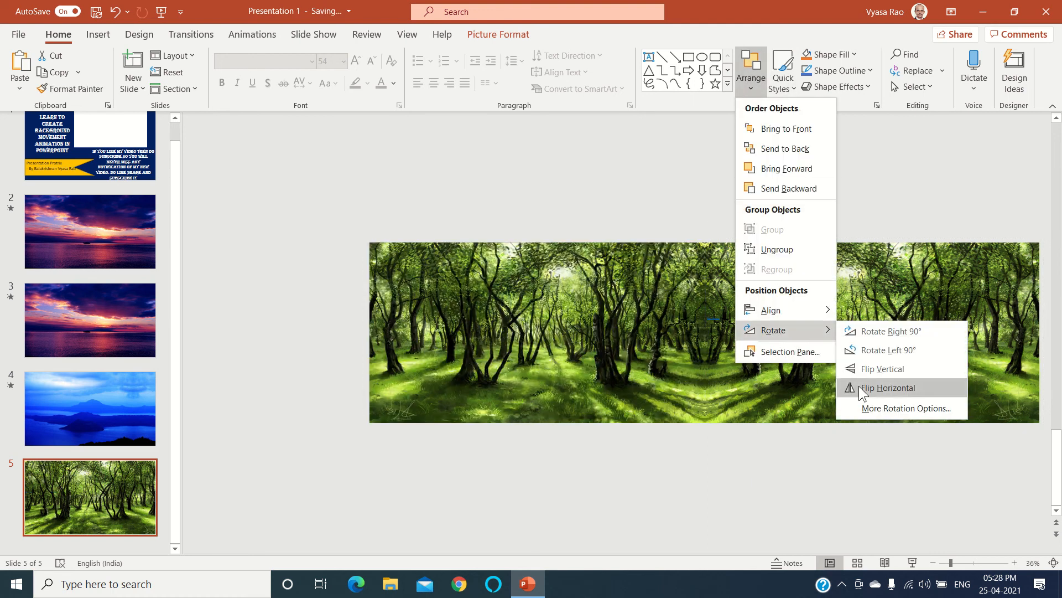
click(887, 388)
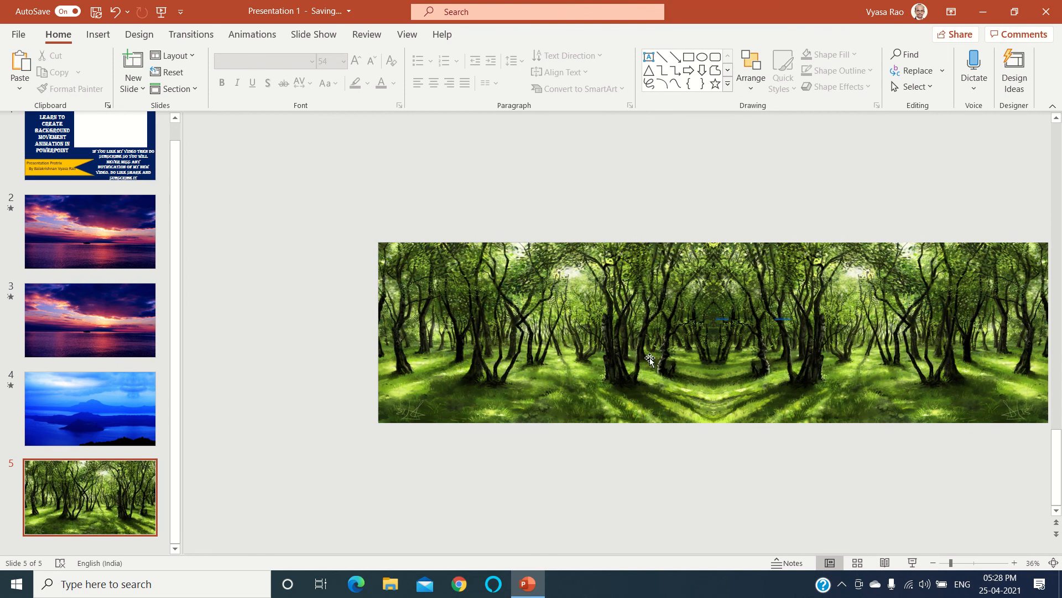
click(750, 66)
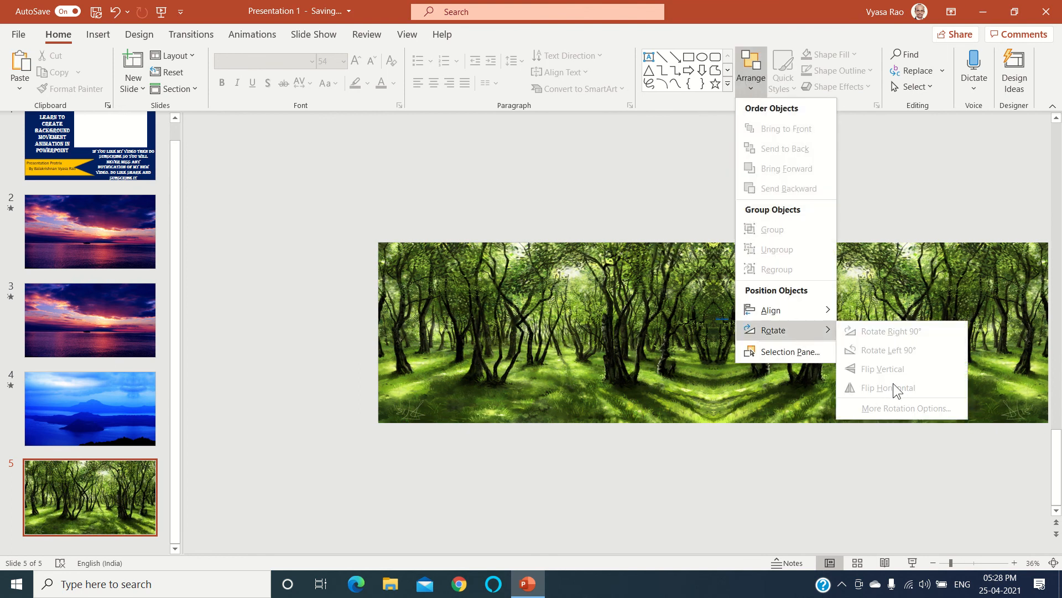
mouse_move(711, 257)
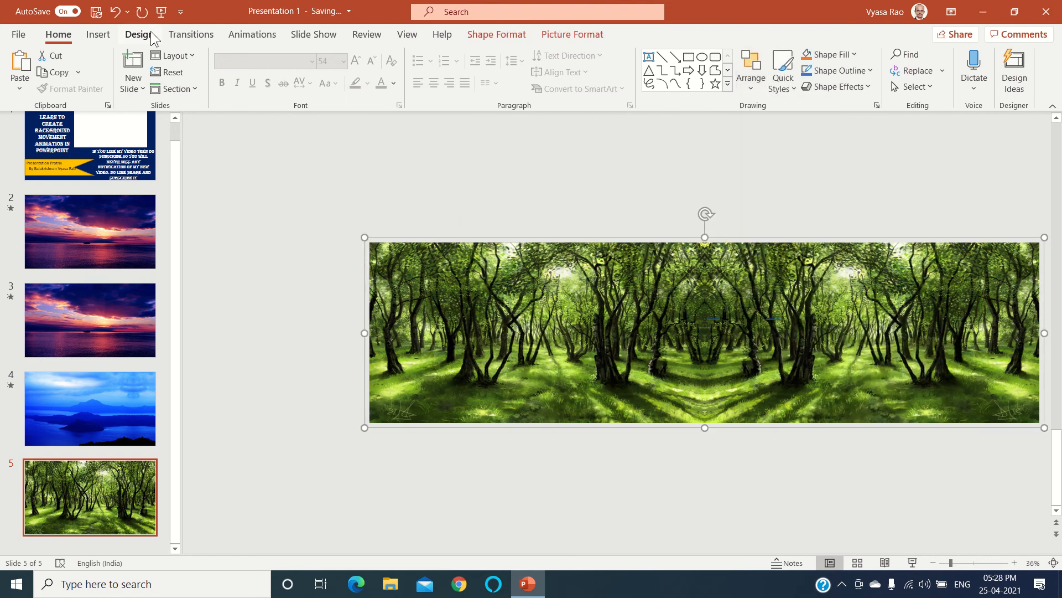
Step: Search the online 3D models for 'giraffe' and insert the realistic spotted giraffe
click(97, 34)
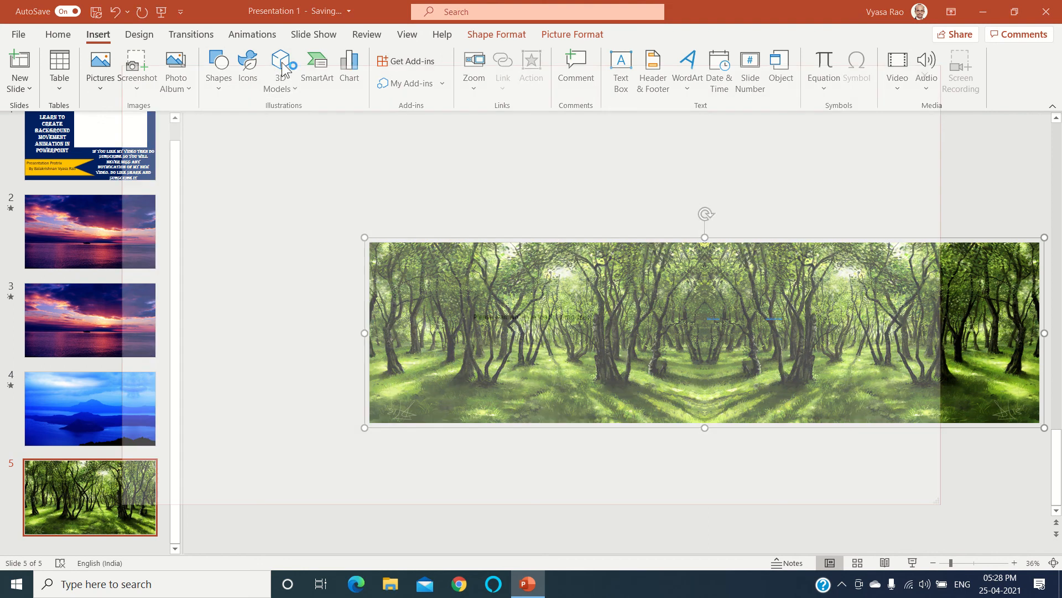
click(281, 61)
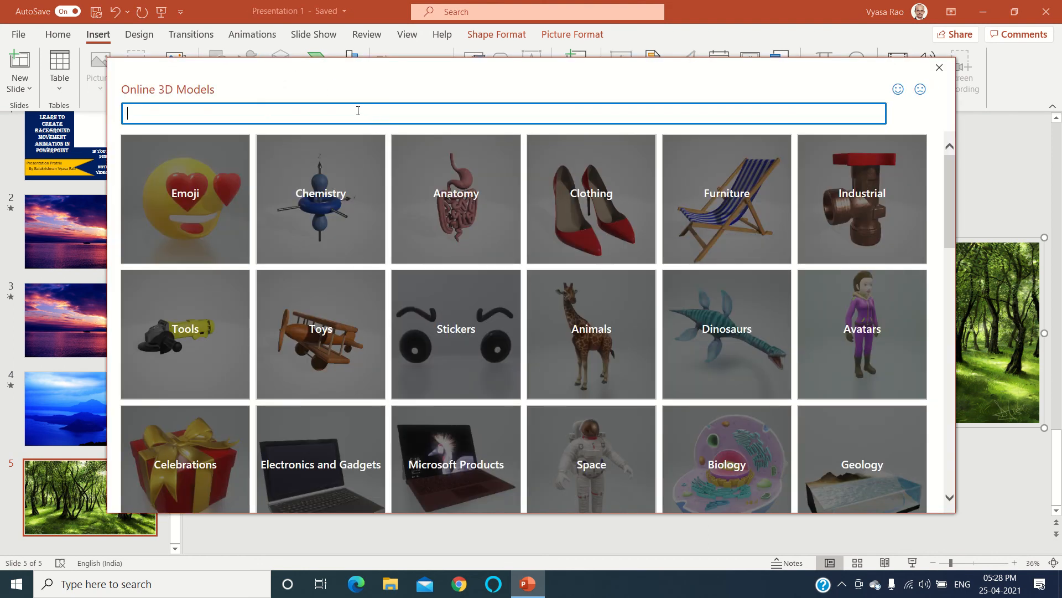
text(giraffe)
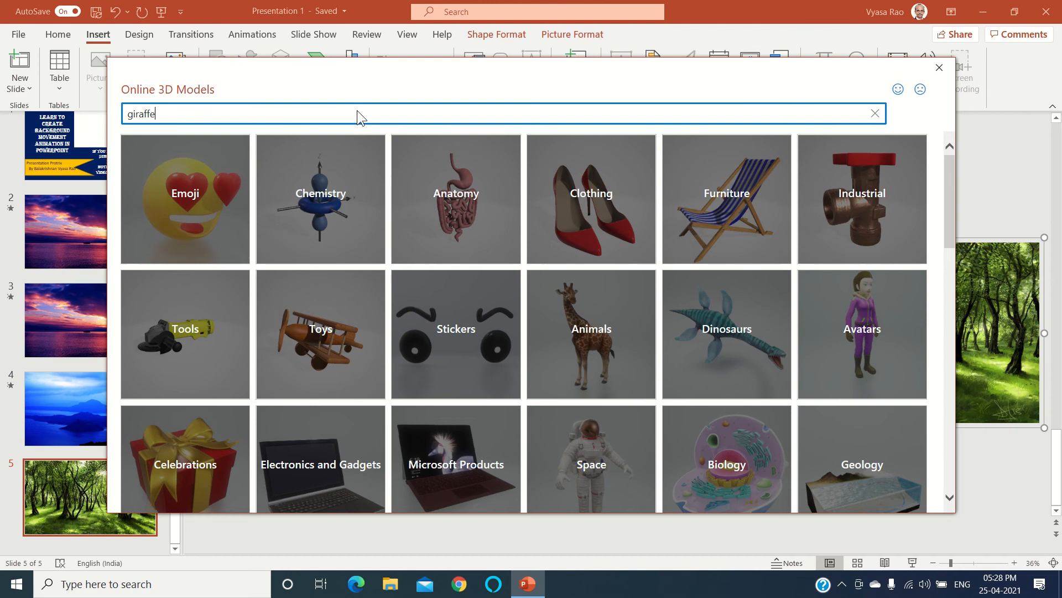
key(Enter)
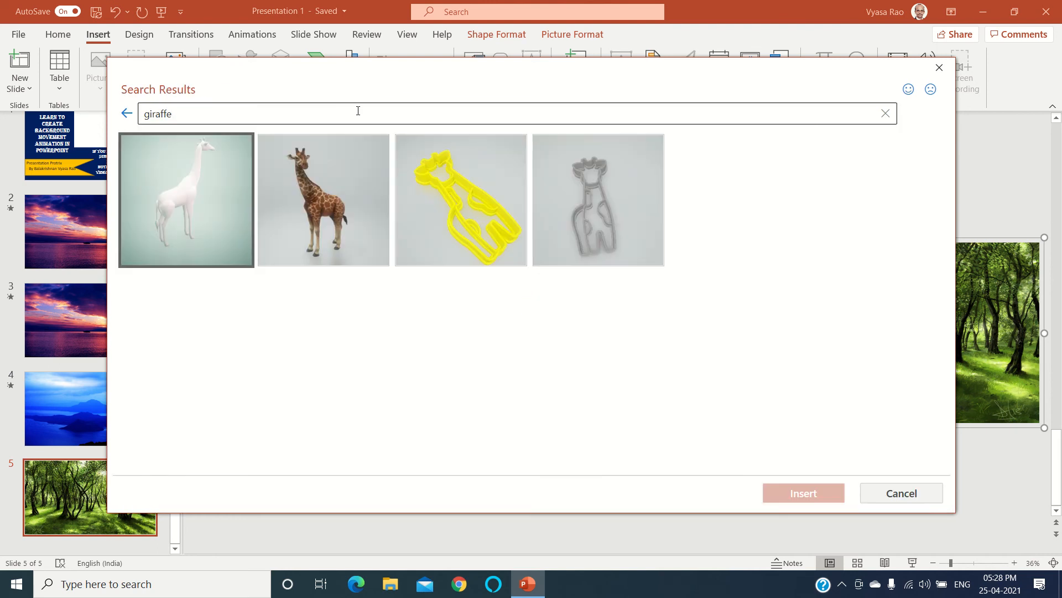
click(323, 199)
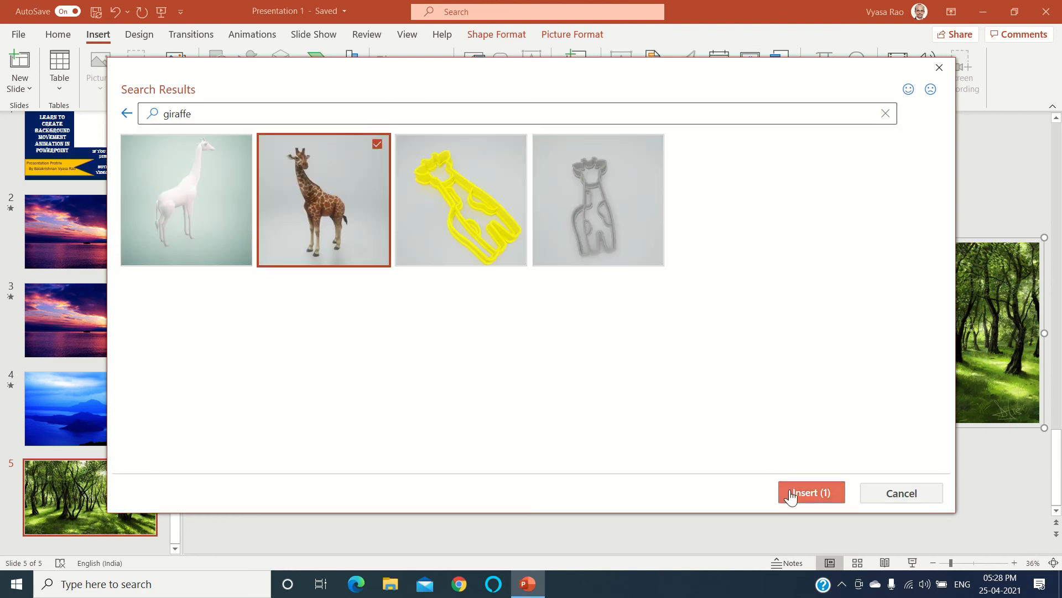
click(811, 493)
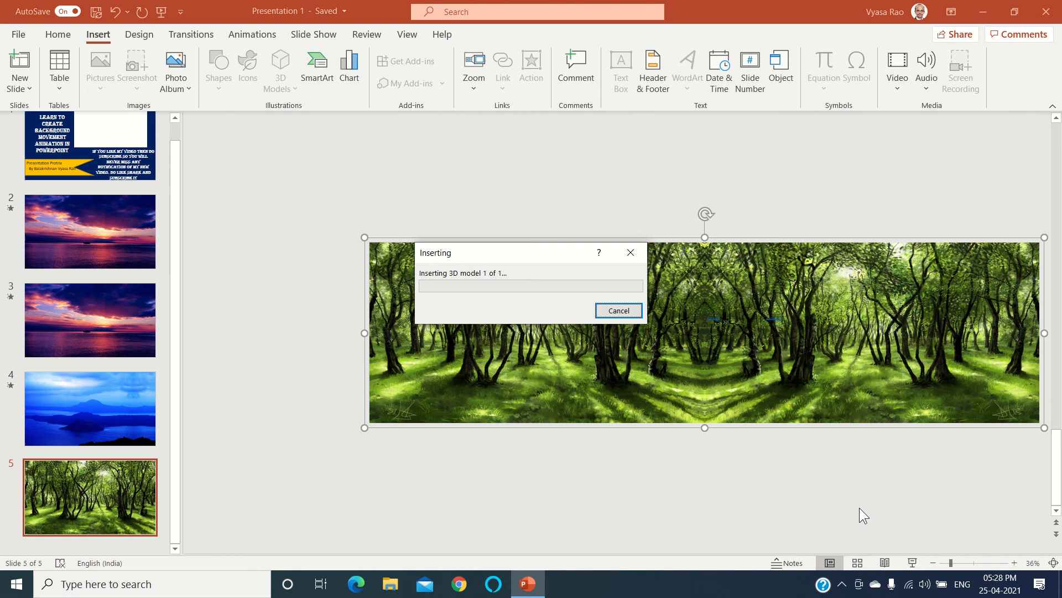
mouse_move(833, 414)
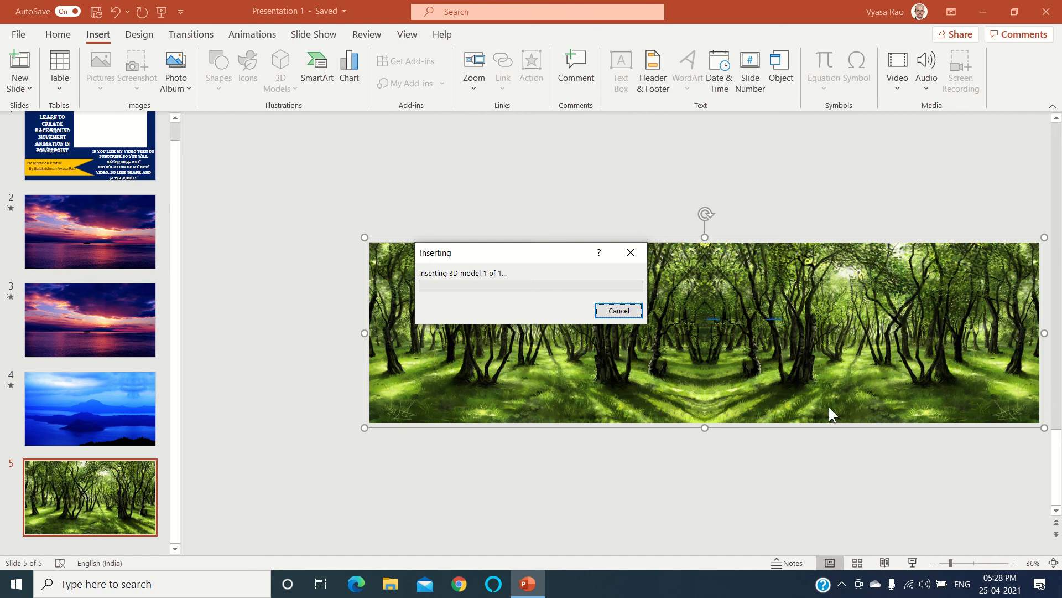
mouse_move(483, 307)
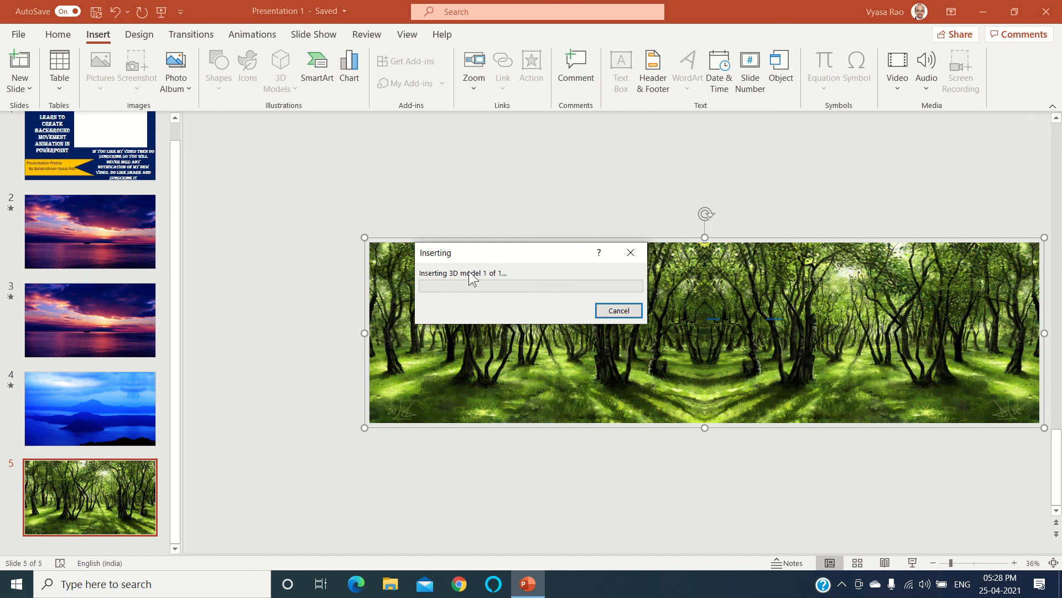
mouse_move(480, 281)
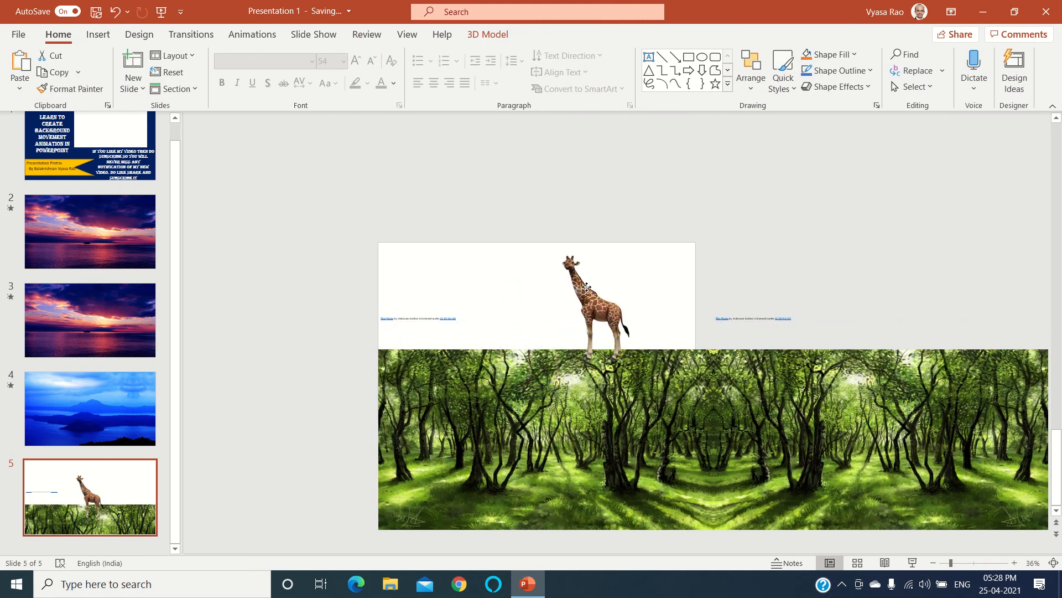
Step: Place the giraffe among the trees and give the forest panorama a Lines motion path
click(587, 290)
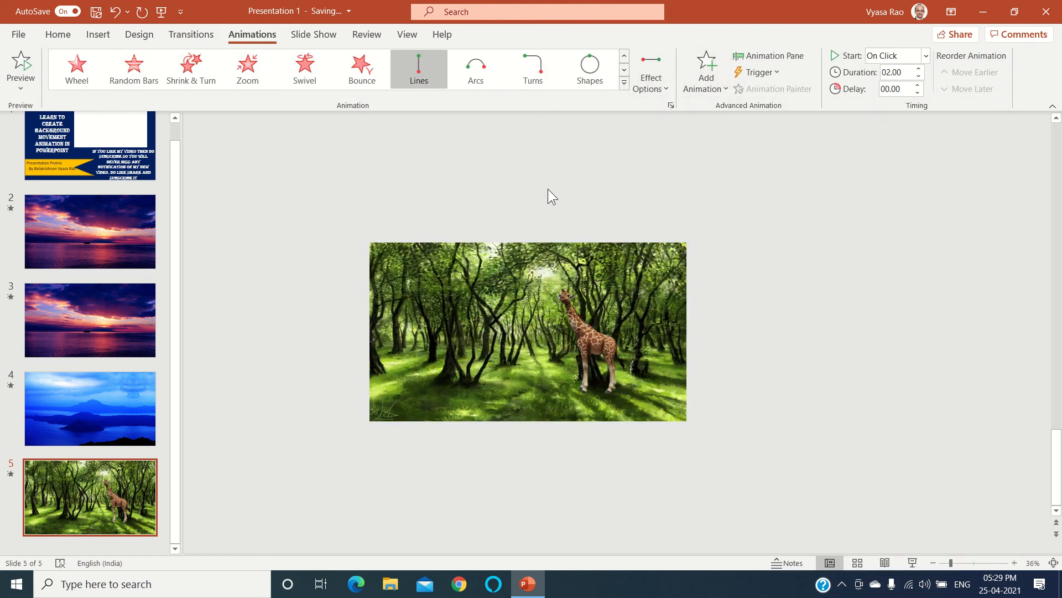
click(418, 69)
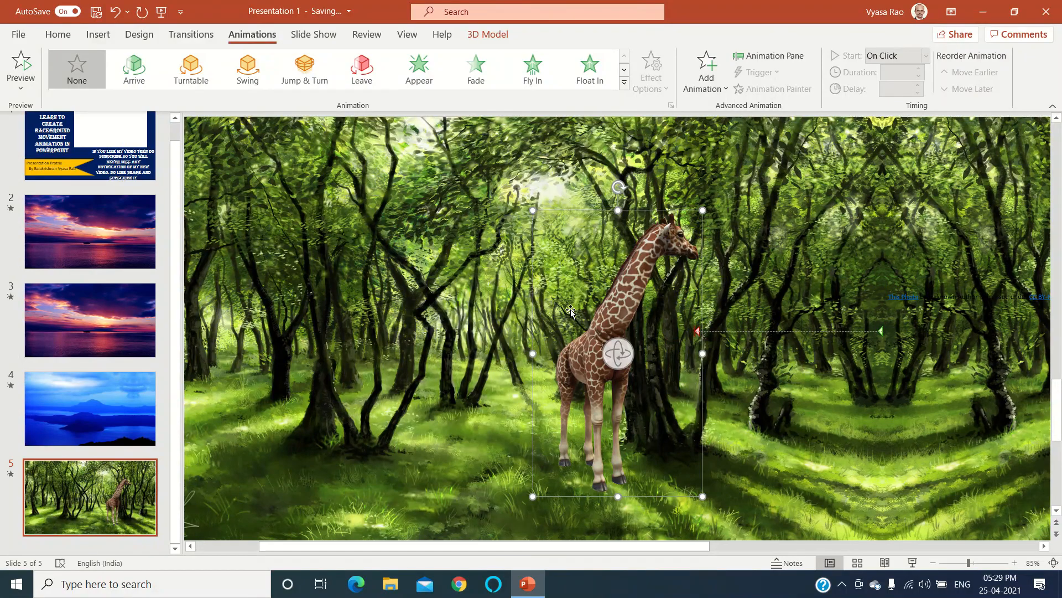
Step: Dismiss the Start menu and return to slide 1, the title slide
click(18, 584)
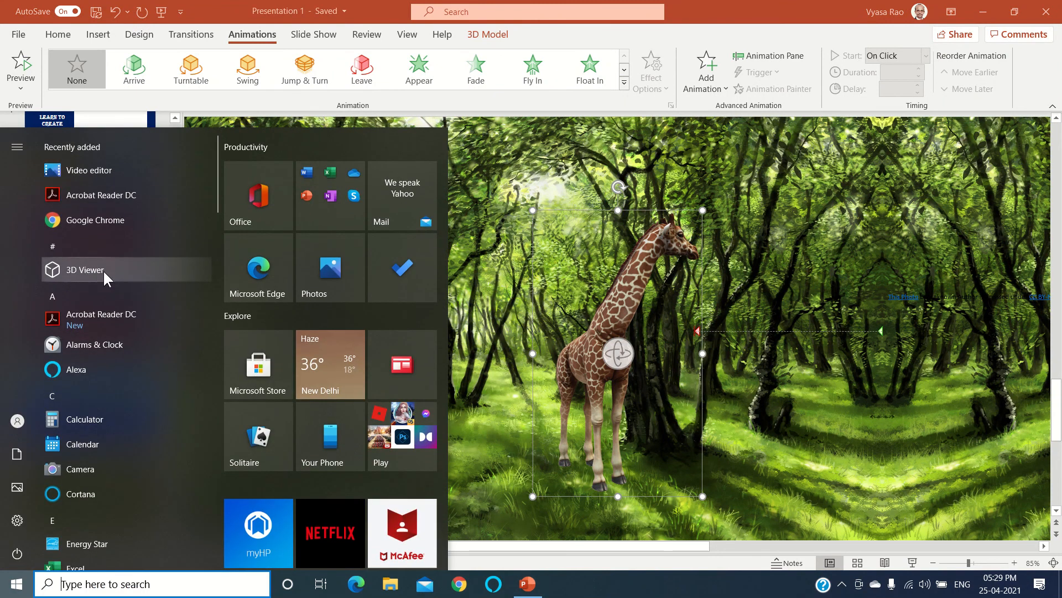
click(526, 583)
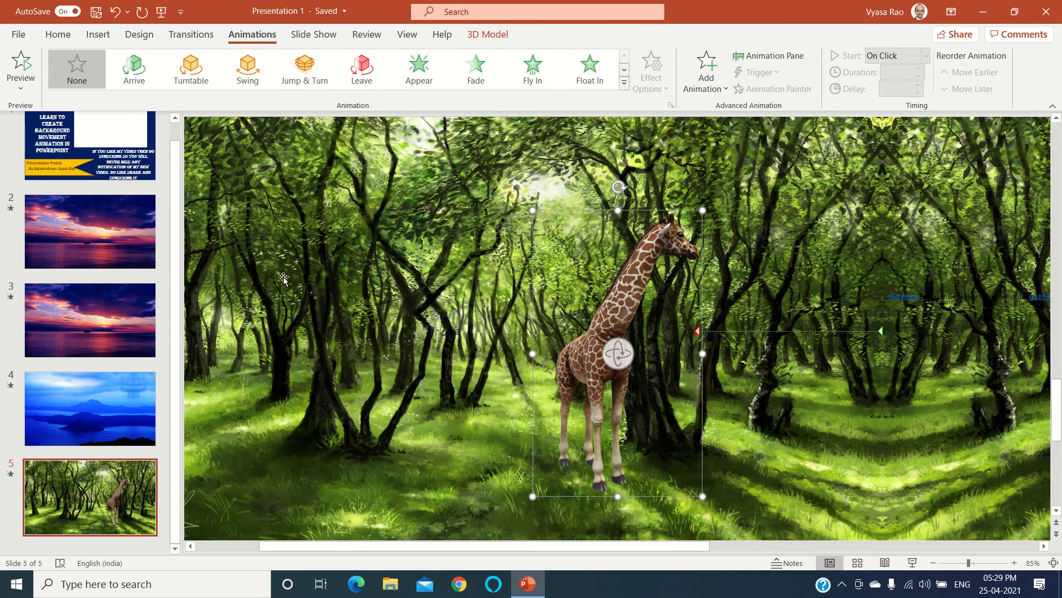
click(89, 146)
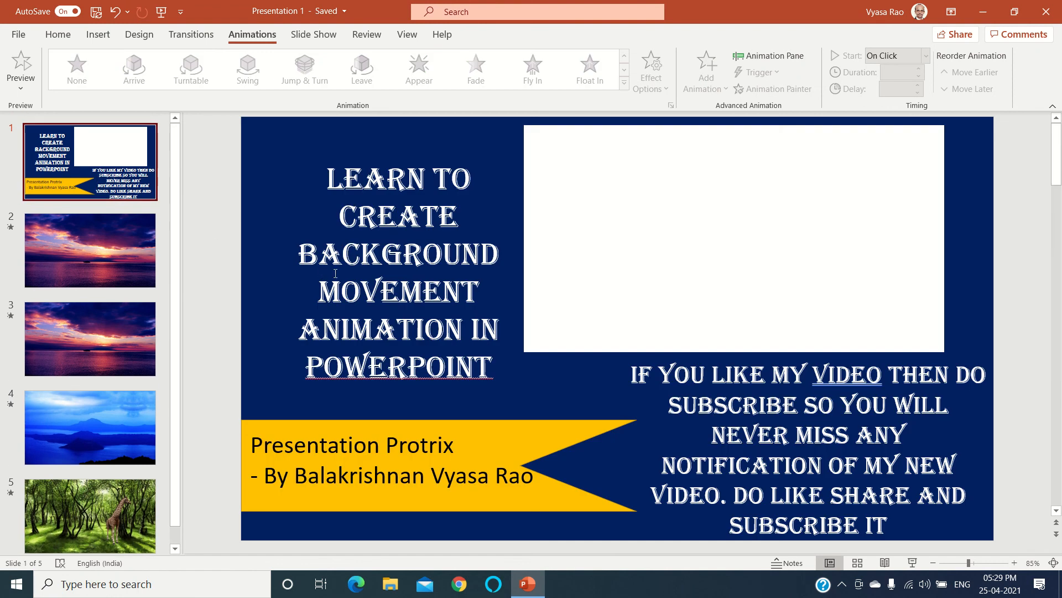